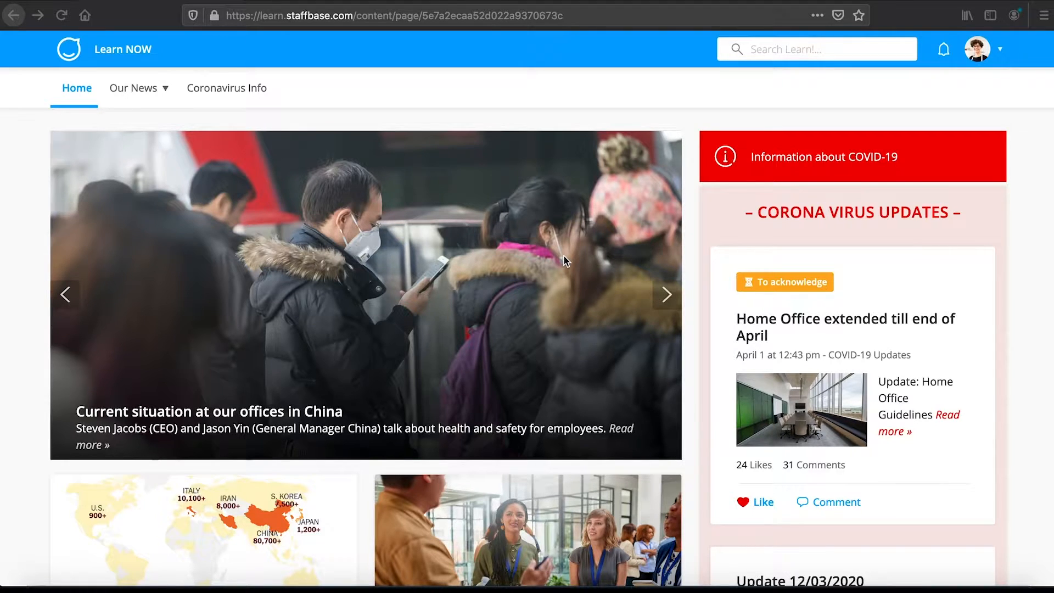
{"action": "mouse_move", "coordinate": [571, 262]}
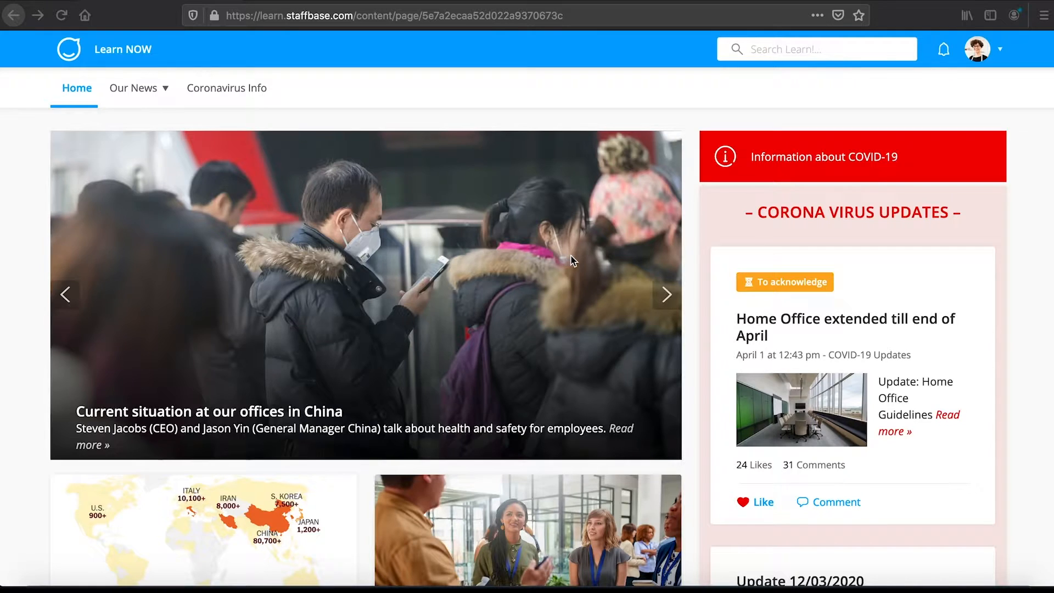
Switch from the account menu into Experience Studio and show the News channels overview
{"action": "left_click", "coordinate": [978, 49]}
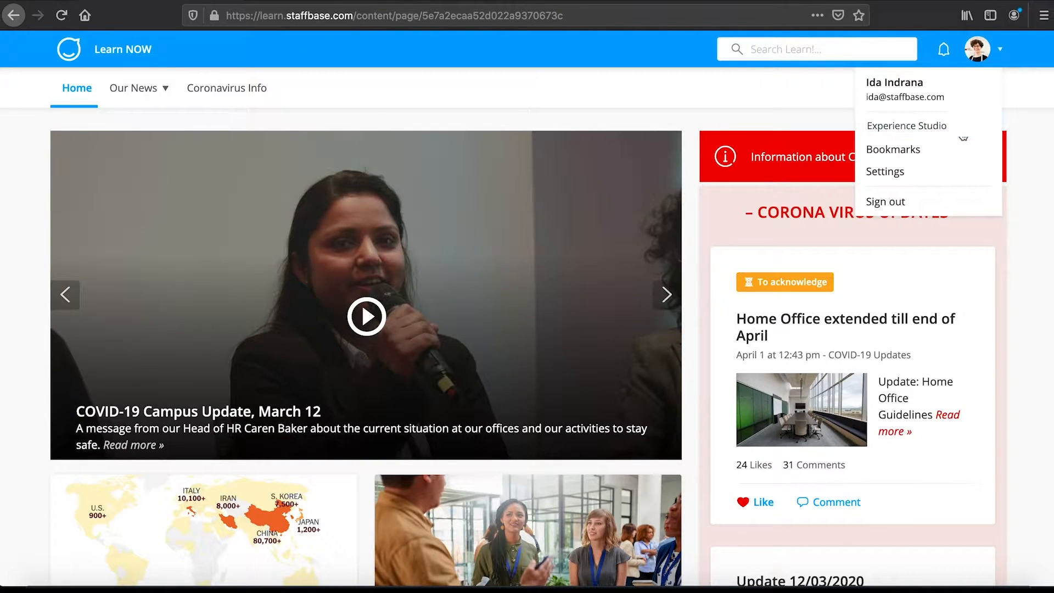
{"action": "left_click", "coordinate": [906, 125]}
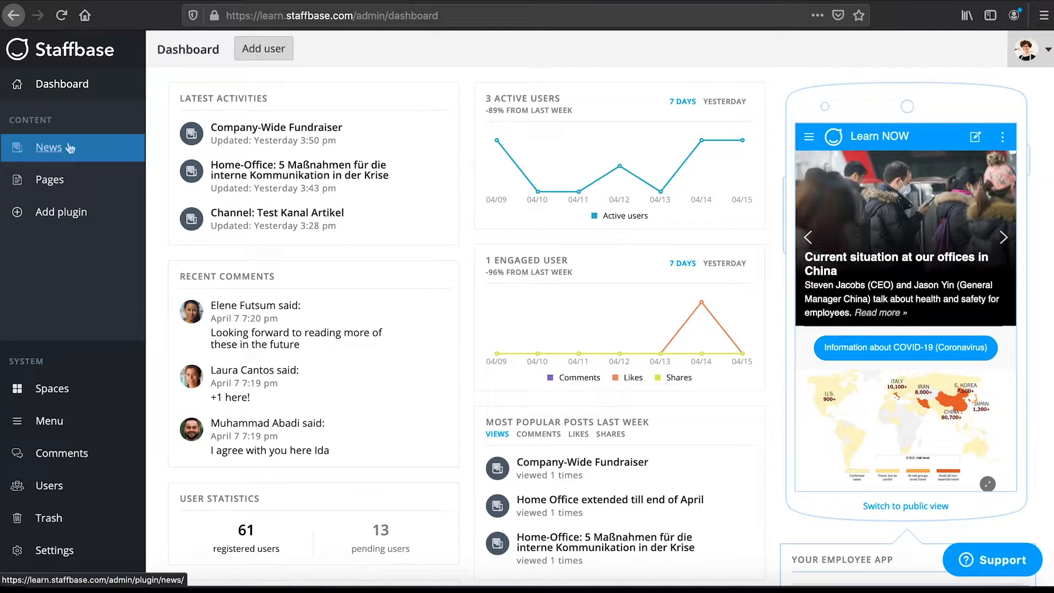
{"action": "left_click", "coordinate": [47, 147]}
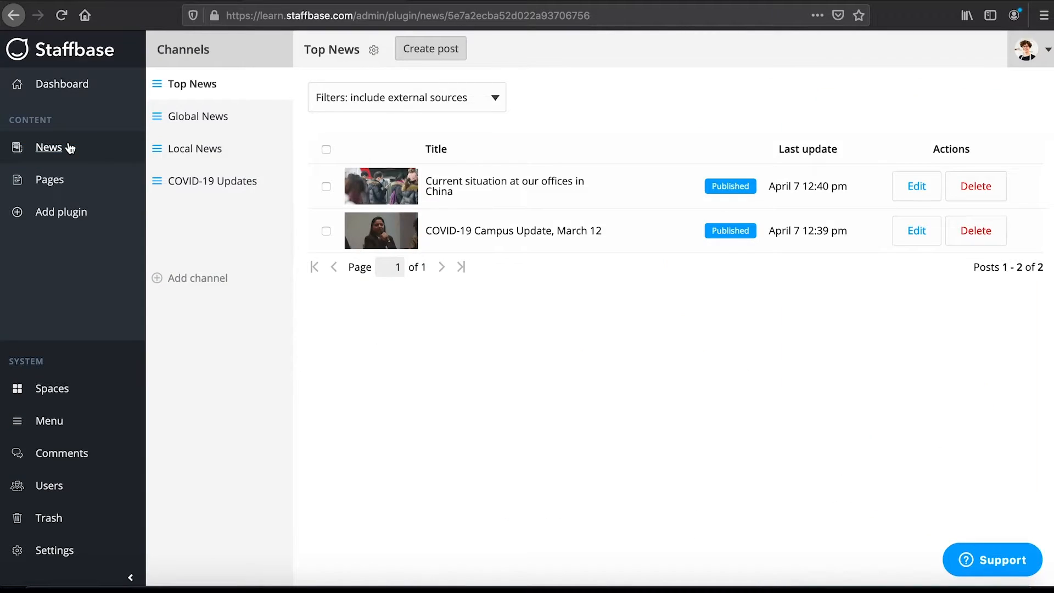
{"action": "mouse_move", "coordinate": [108, 154]}
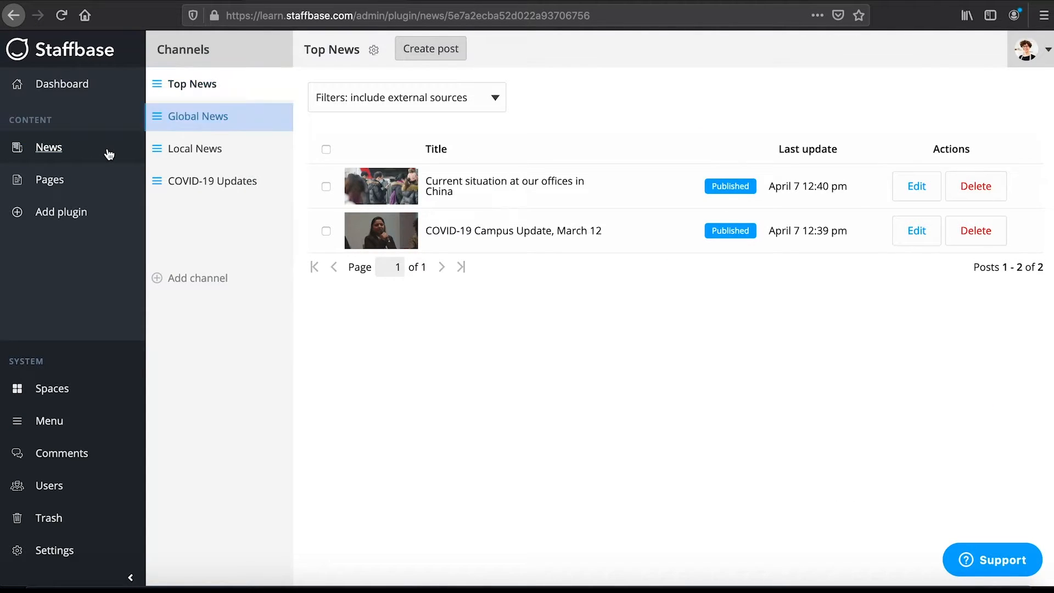
Browse the Studio's channels, then view the Top News channel in the employee app's news list
{"action": "left_click", "coordinate": [195, 148]}
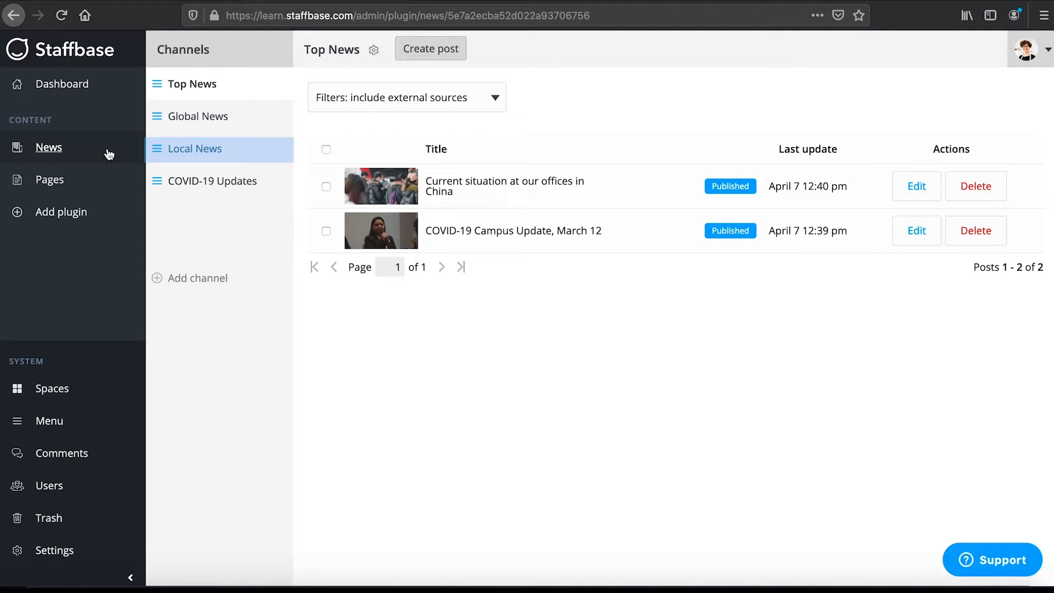
{"action": "left_click", "coordinate": [211, 182]}
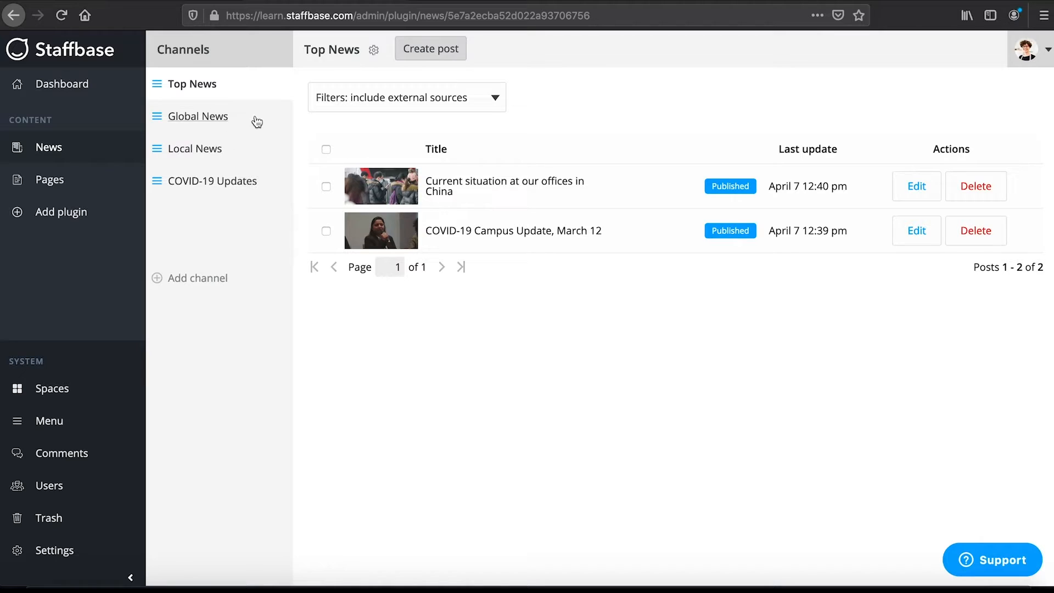
{"action": "left_click", "coordinate": [198, 116]}
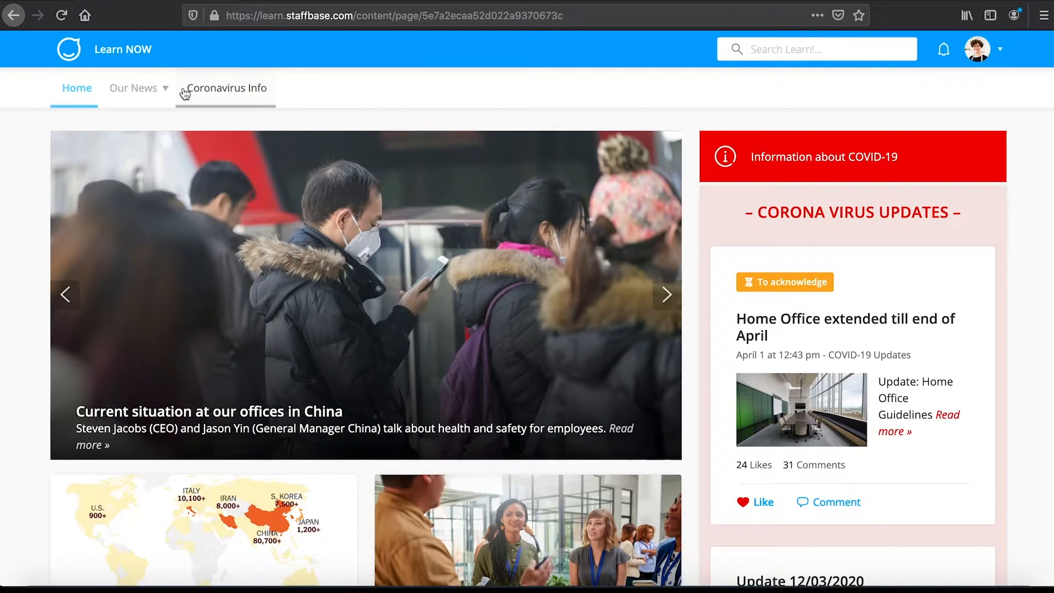
{"action": "left_click", "coordinate": [133, 88]}
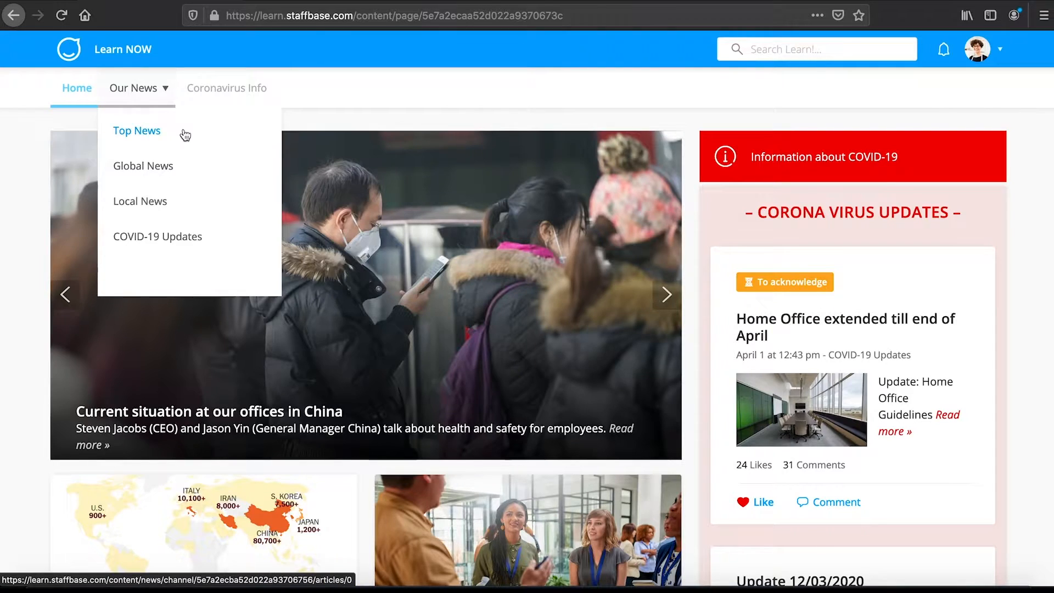
{"action": "left_click", "coordinate": [136, 131]}
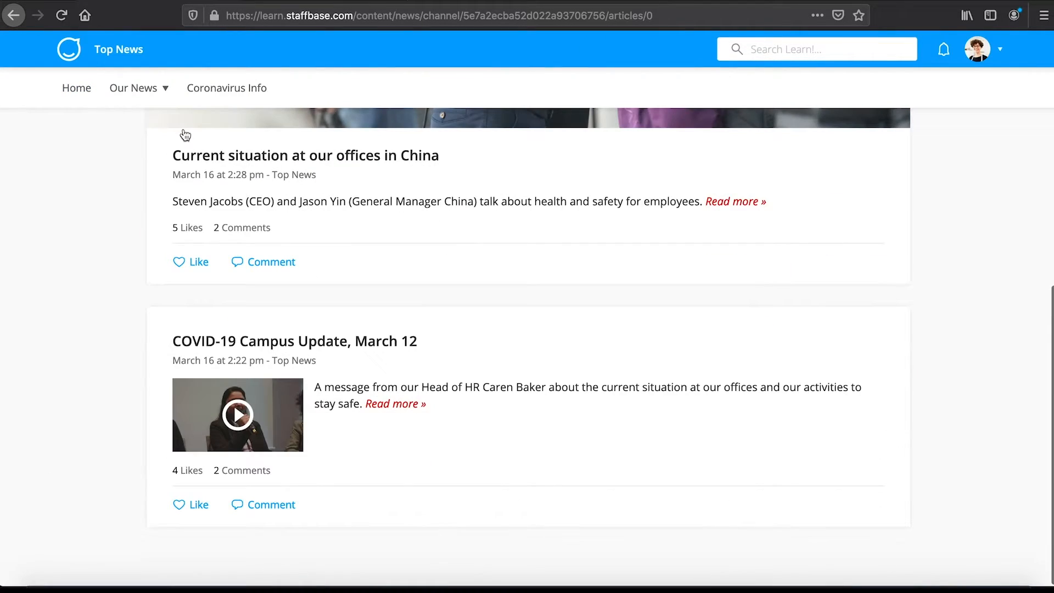
{"action": "mouse_move", "coordinate": [386, 166]}
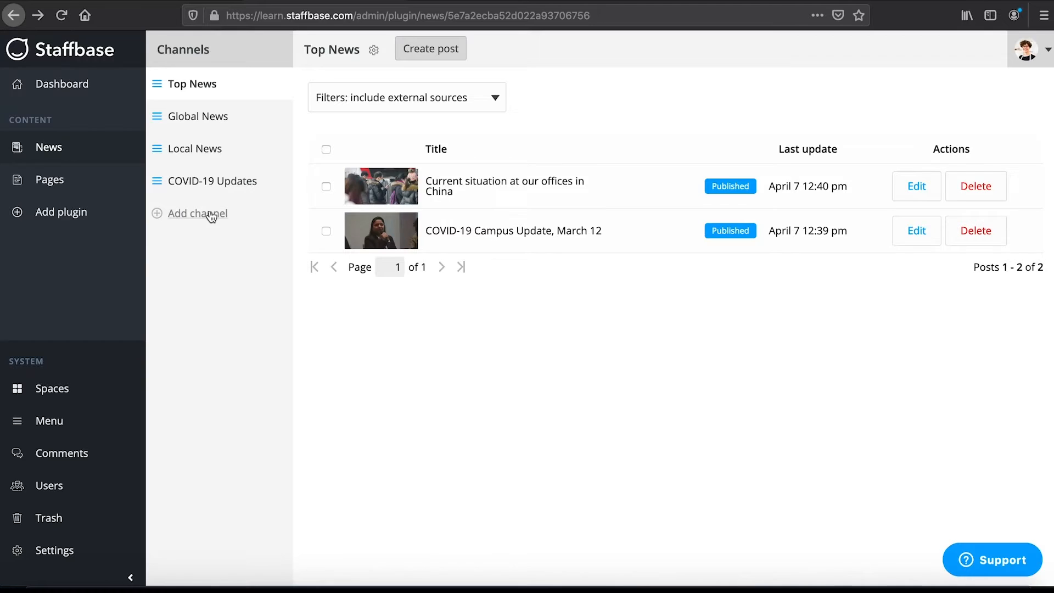
Create a new Articles-type channel named 'Test Channel Article'
{"action": "left_click", "coordinate": [199, 213]}
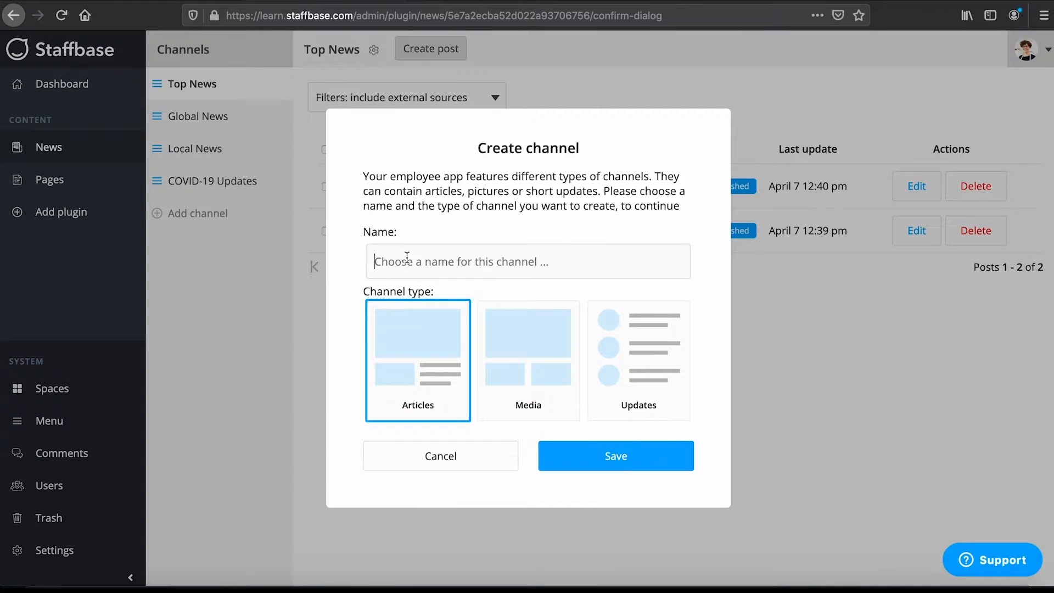
{"action": "type", "text": "Test Channel"}
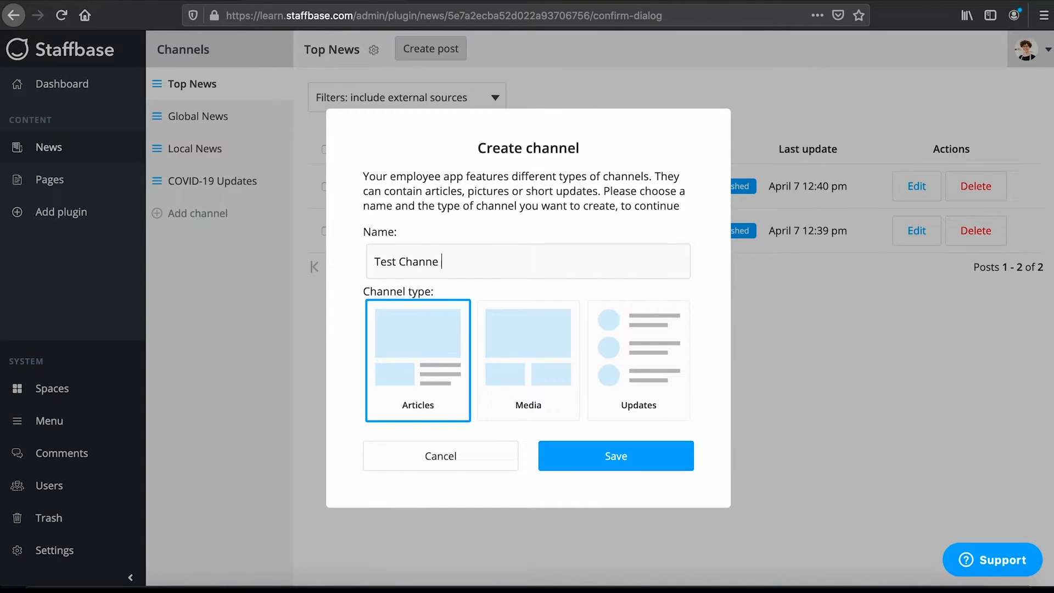
{"action": "type", "text": "Article"}
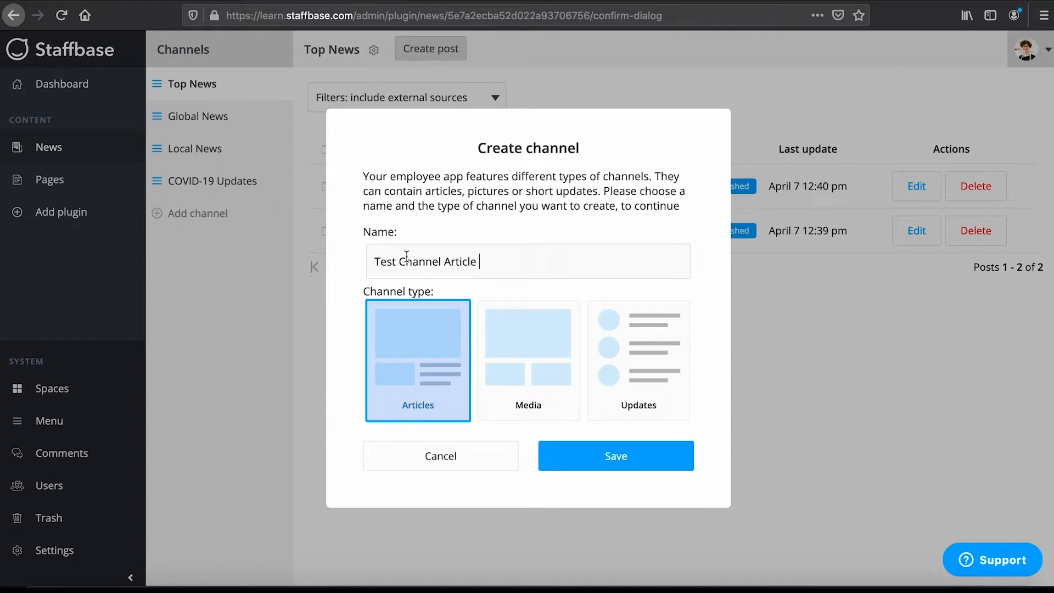
{"action": "mouse_move", "coordinate": [528, 295]}
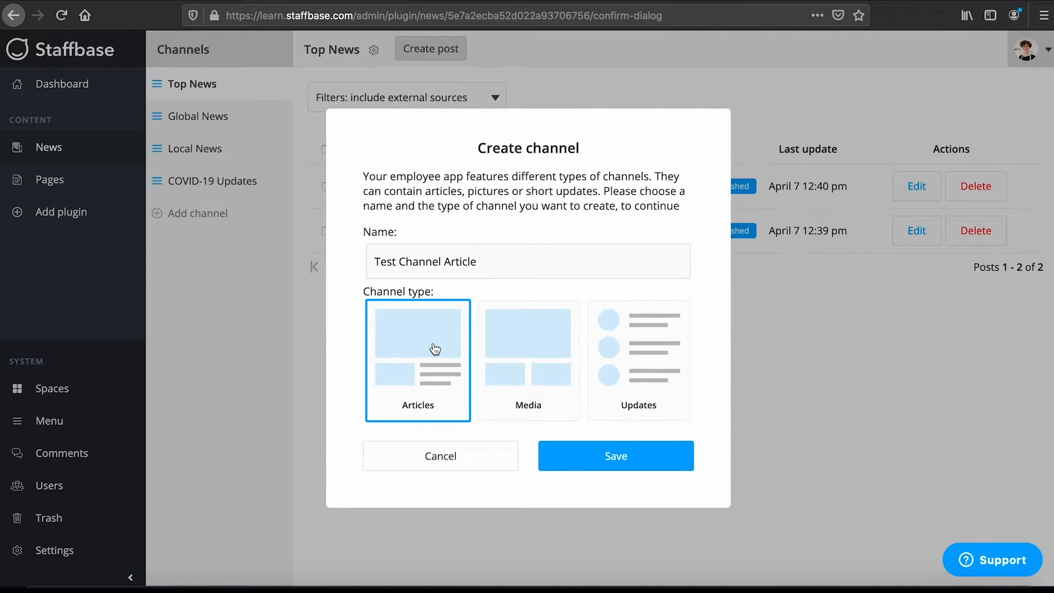
{"action": "left_click", "coordinate": [615, 455]}
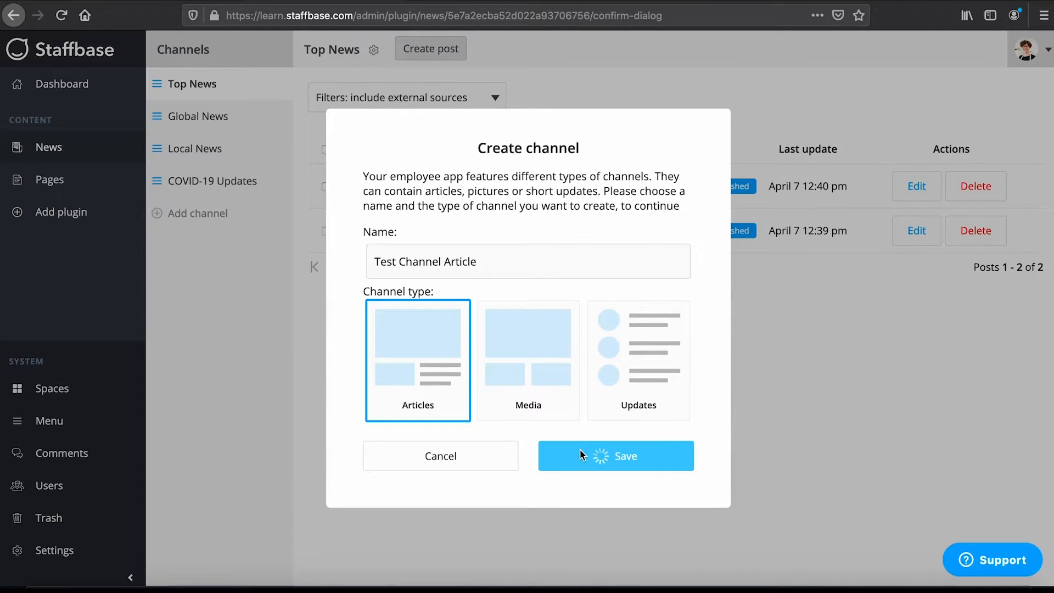
{"action": "left_click", "coordinate": [615, 455]}
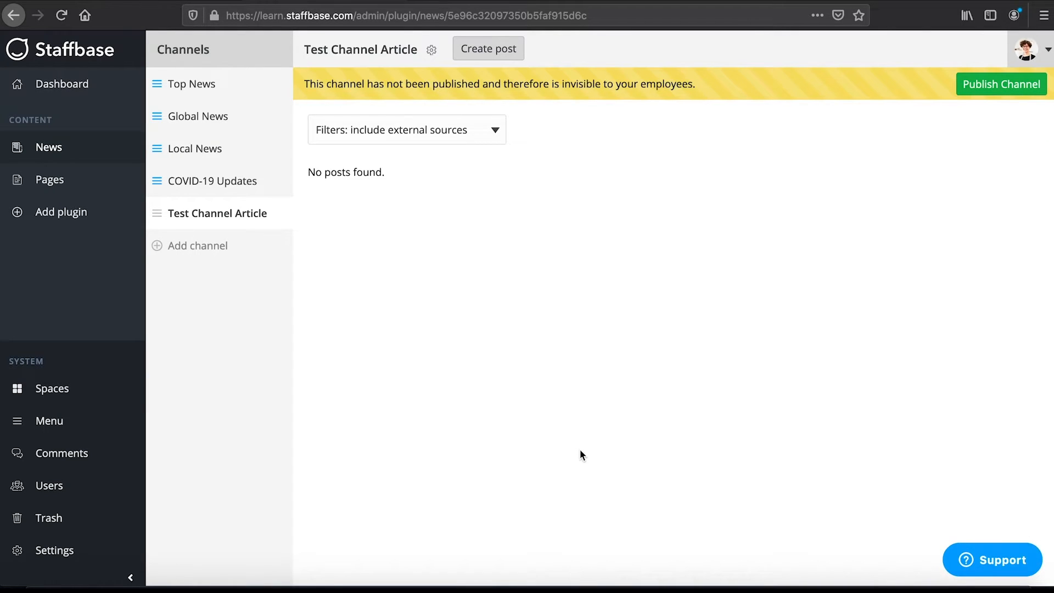
Review Test Channel Article's settings: visible for all users, public-area visibility off, authors None
{"action": "left_click", "coordinate": [217, 213]}
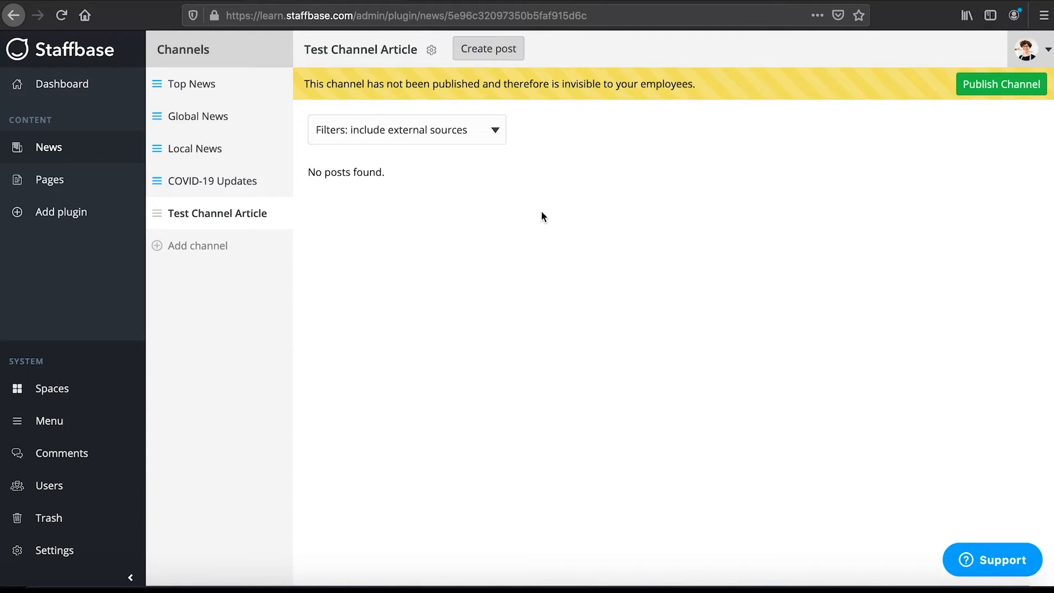
{"action": "mouse_move", "coordinate": [478, 134]}
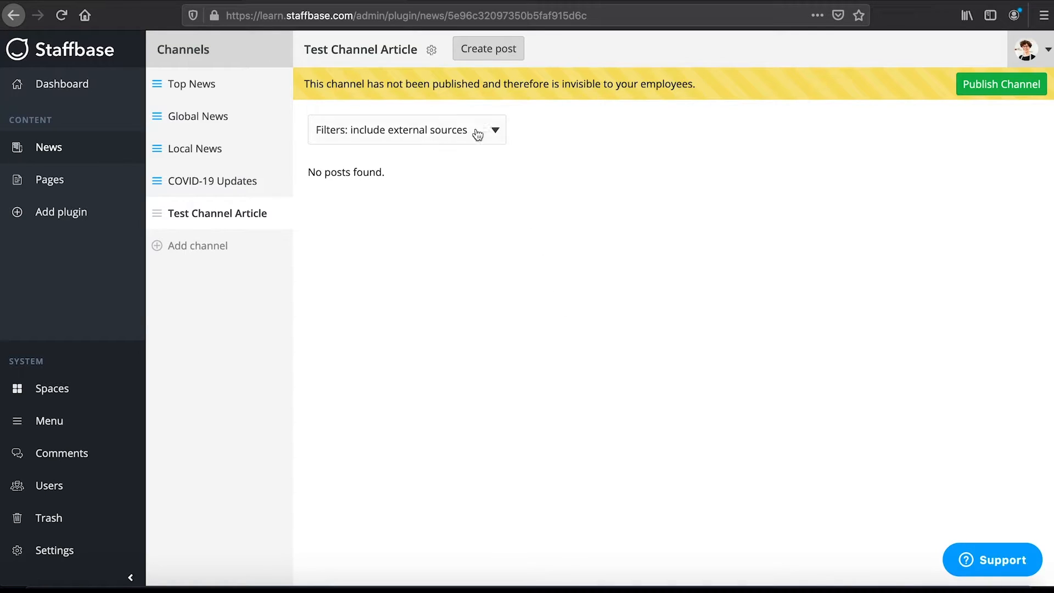
{"action": "left_click", "coordinate": [431, 49]}
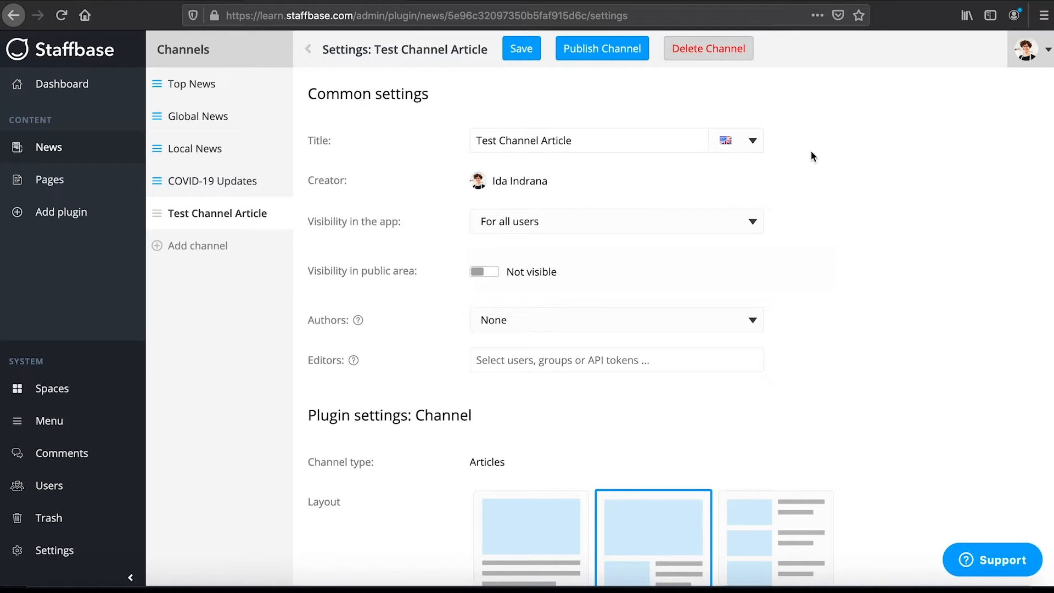
{"action": "mouse_move", "coordinate": [756, 221]}
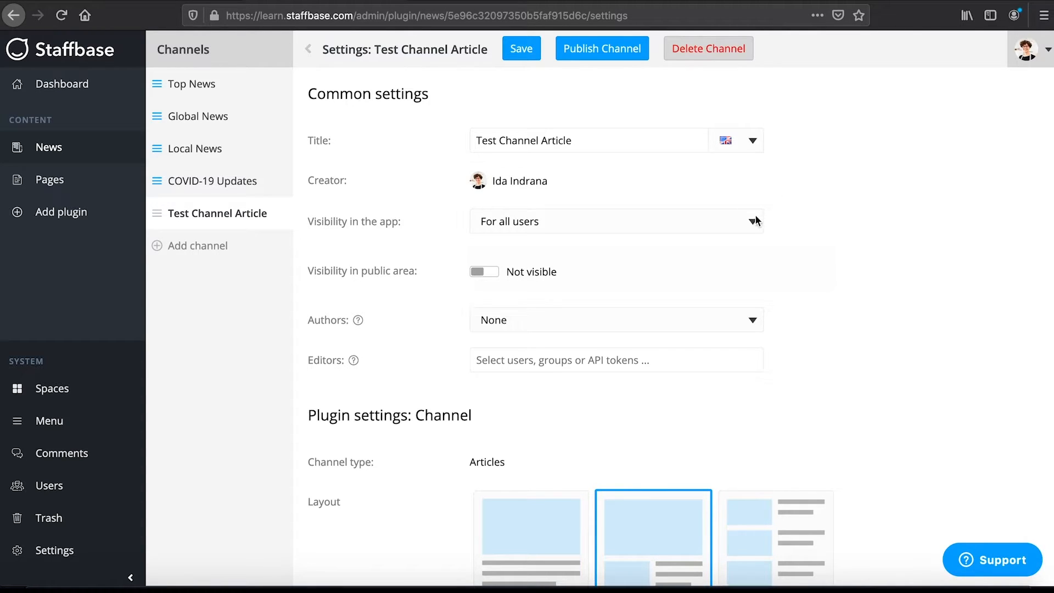
{"action": "left_click", "coordinate": [751, 221]}
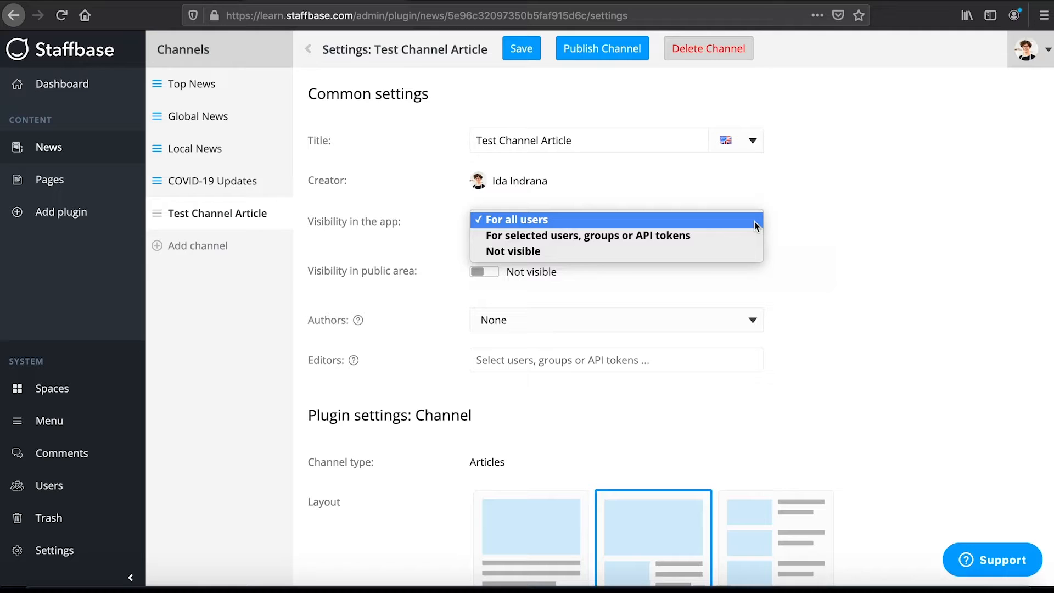
{"action": "left_click", "coordinate": [514, 219]}
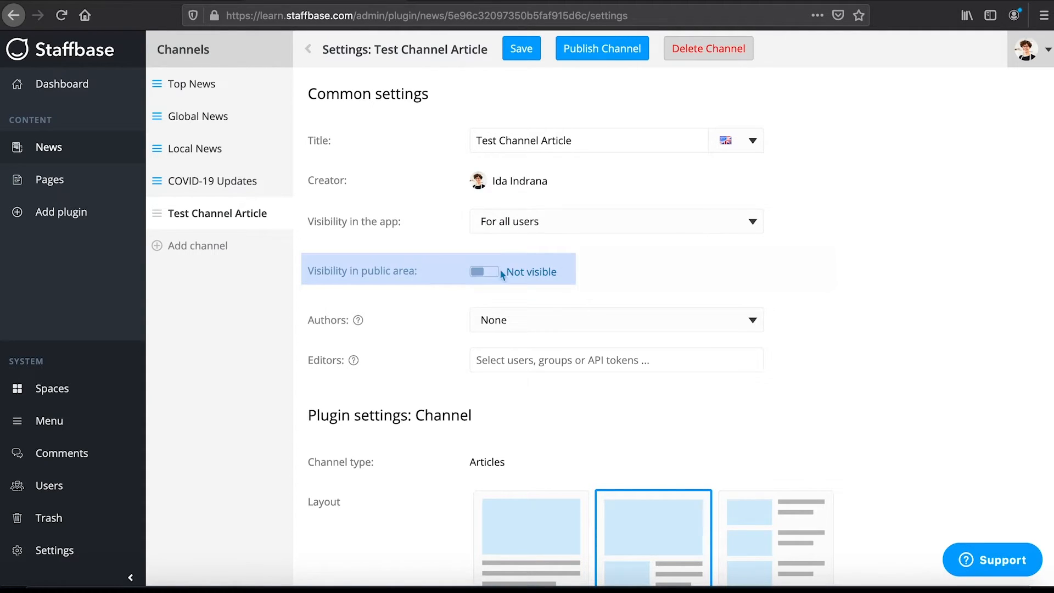
{"action": "left_click", "coordinate": [483, 271]}
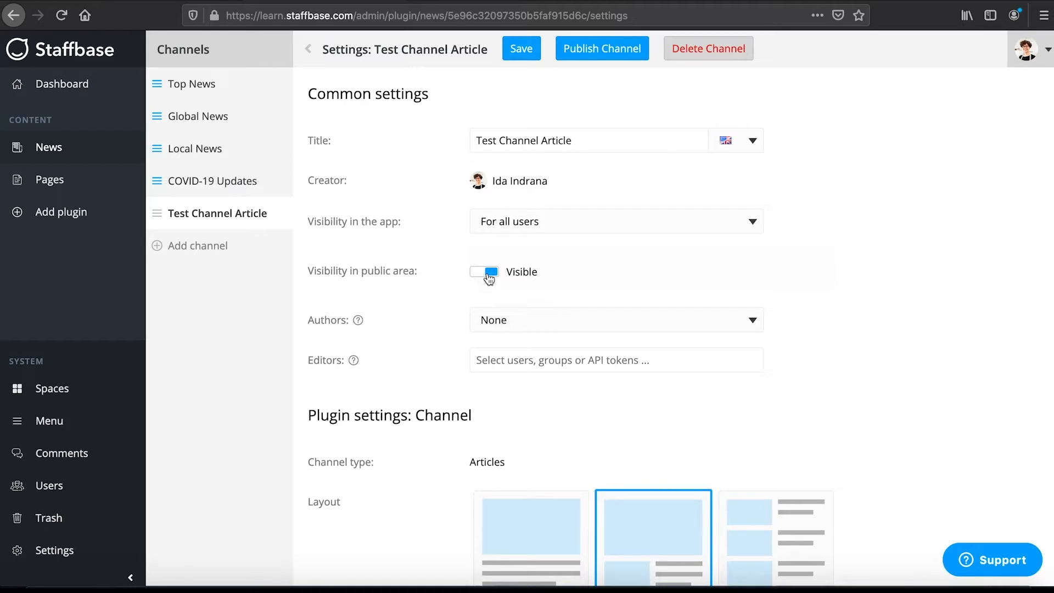
{"action": "left_click", "coordinate": [483, 271]}
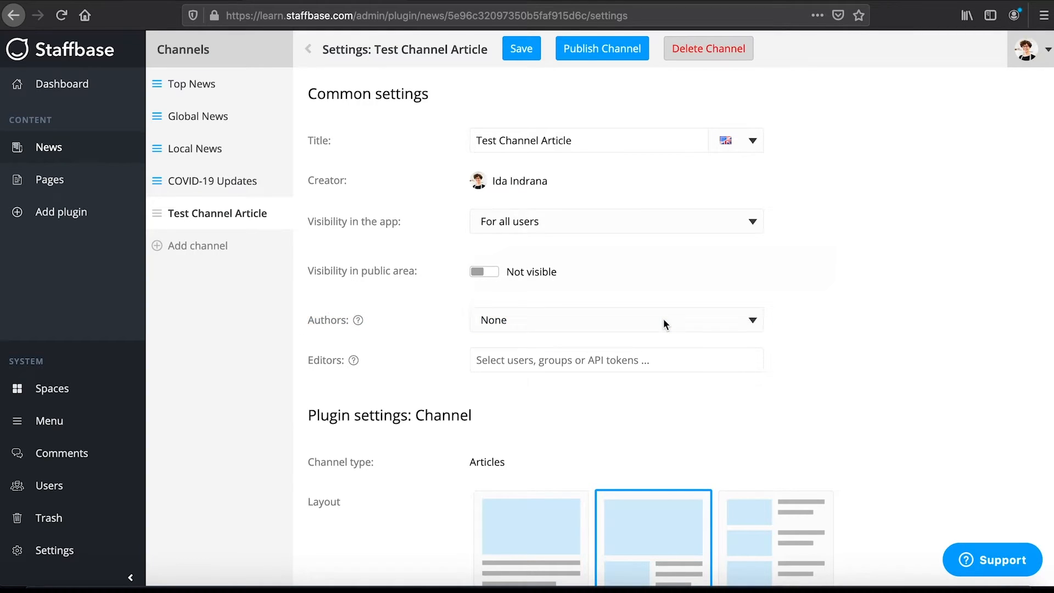
{"action": "left_click", "coordinate": [614, 320]}
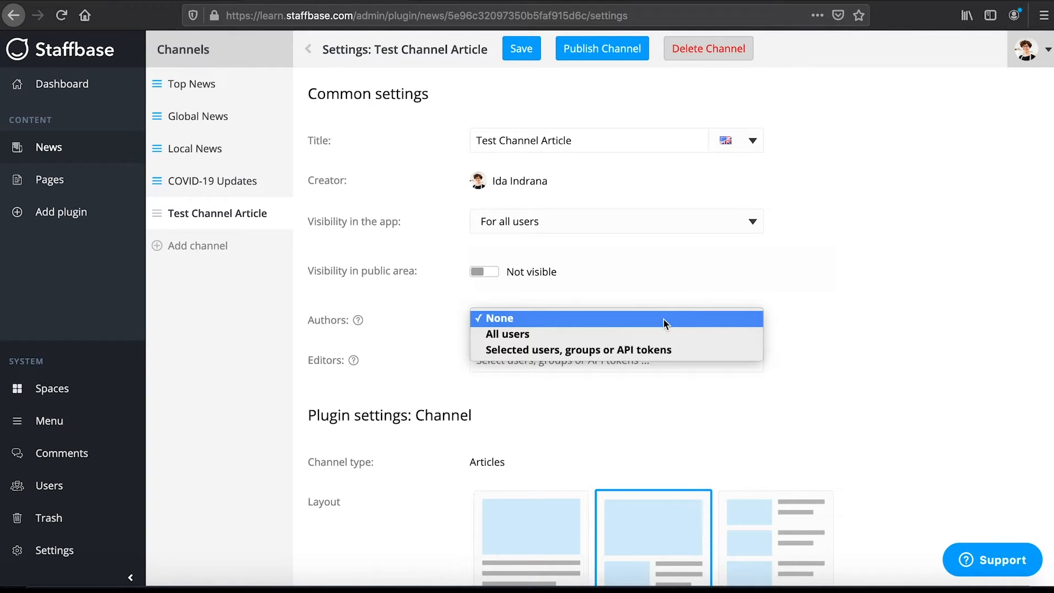
{"action": "left_click", "coordinate": [501, 318]}
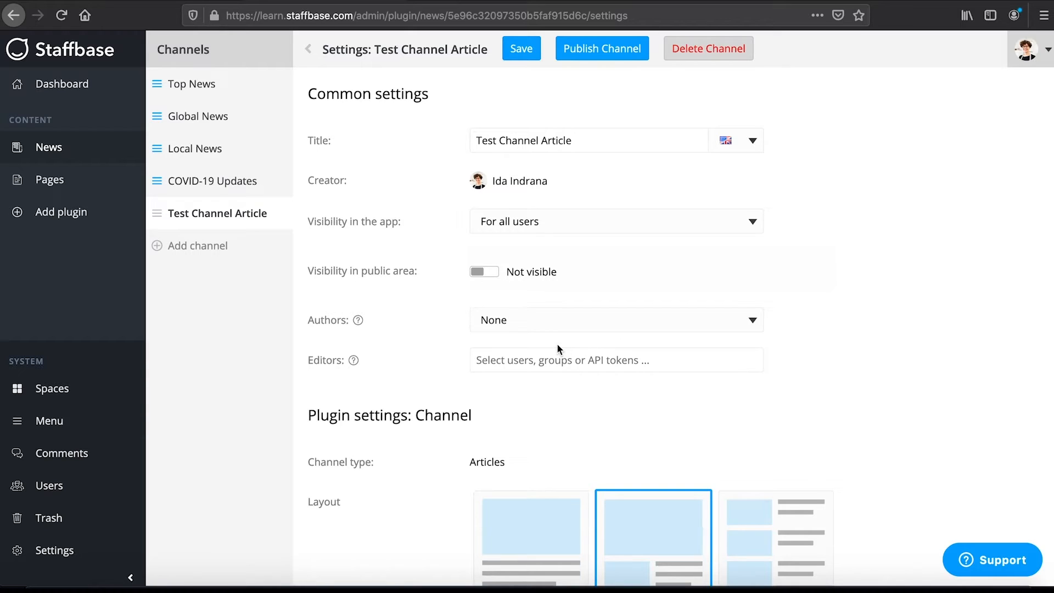
{"action": "left_click", "coordinate": [561, 360]}
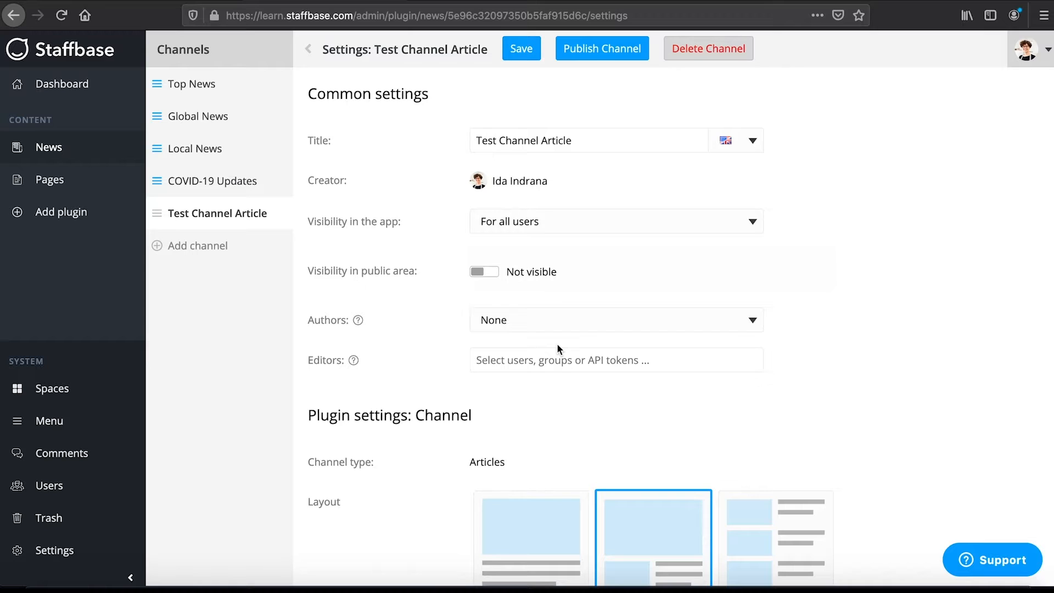
{"action": "double_click", "coordinate": [389, 415]}
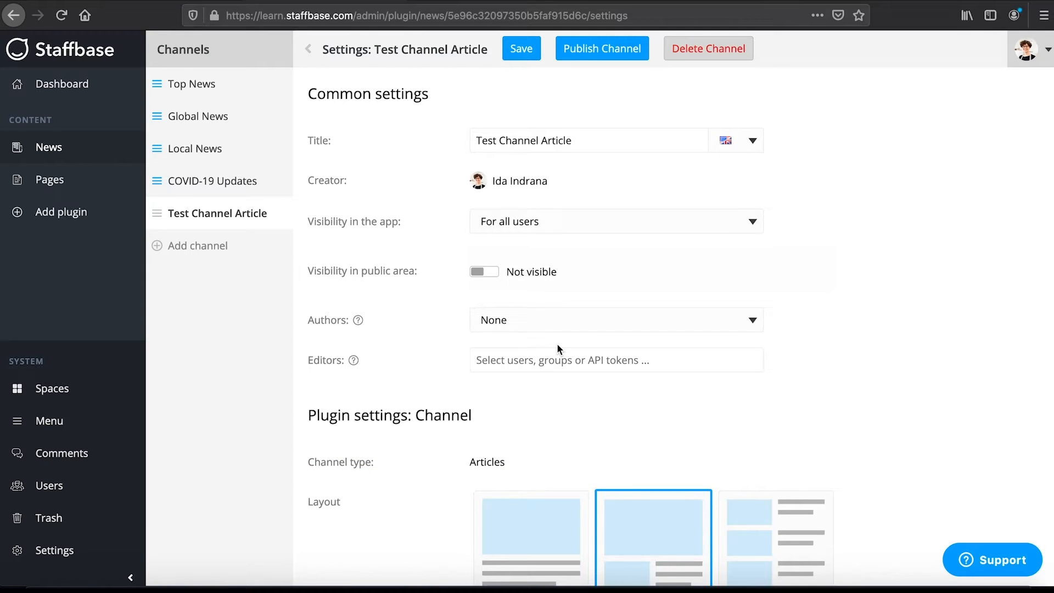
{"action": "scroll", "scroll_direction": "down", "scroll_amount": 3}
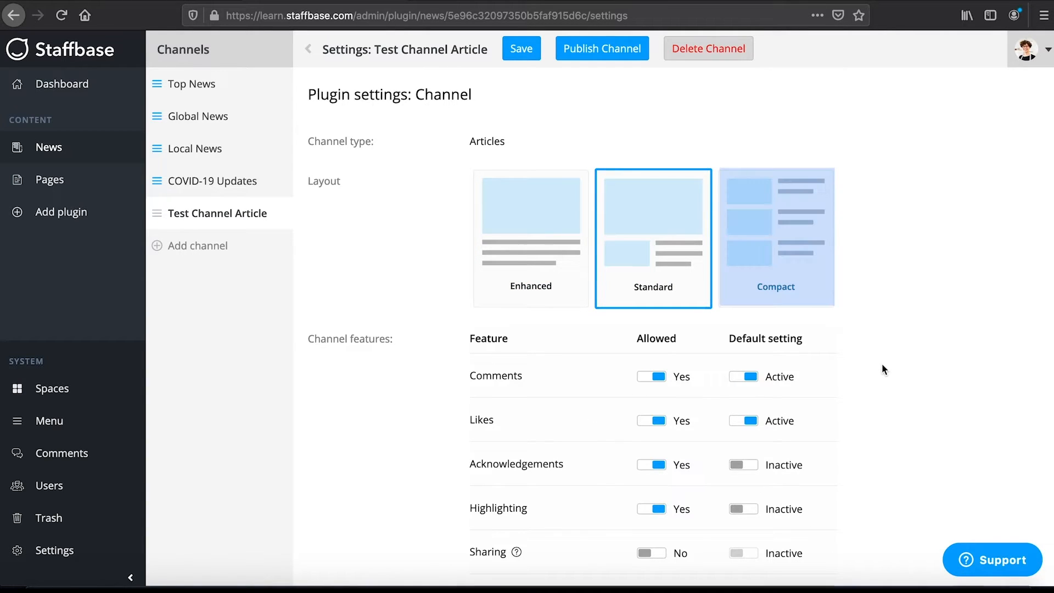
{"action": "mouse_move", "coordinate": [884, 369]}
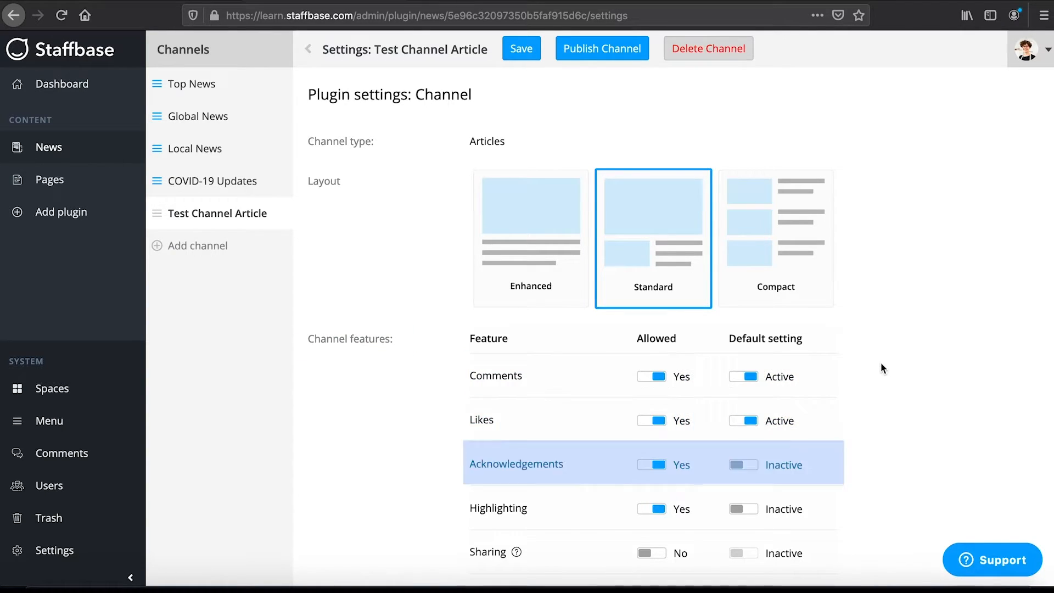
{"action": "scroll", "scroll_direction": "down", "scroll_amount": 3}
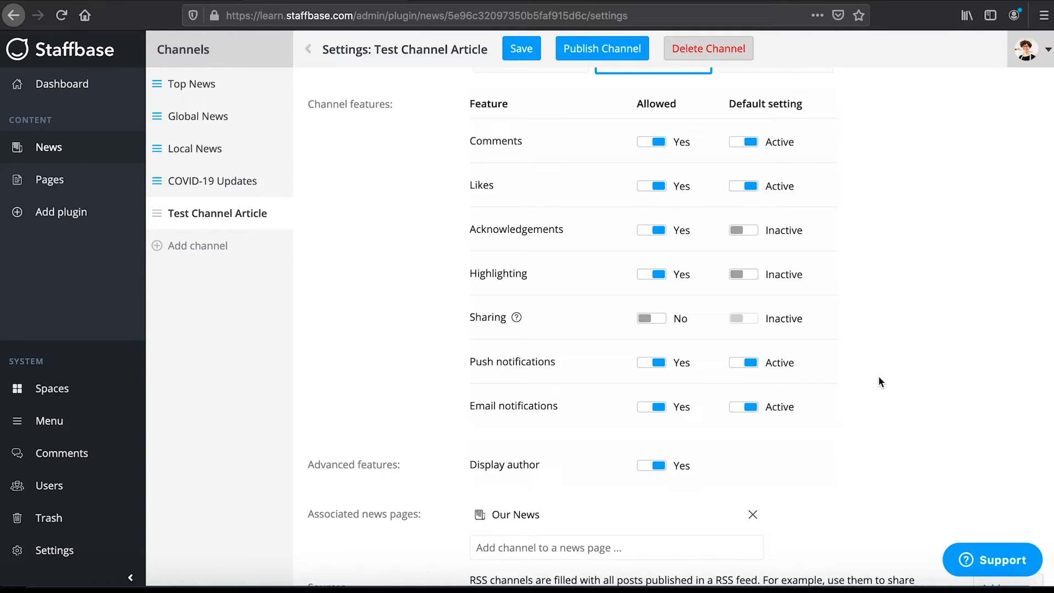
Set push and email notification defaults to Inactive and scroll to Associated news pages
{"action": "left_click", "coordinate": [743, 362]}
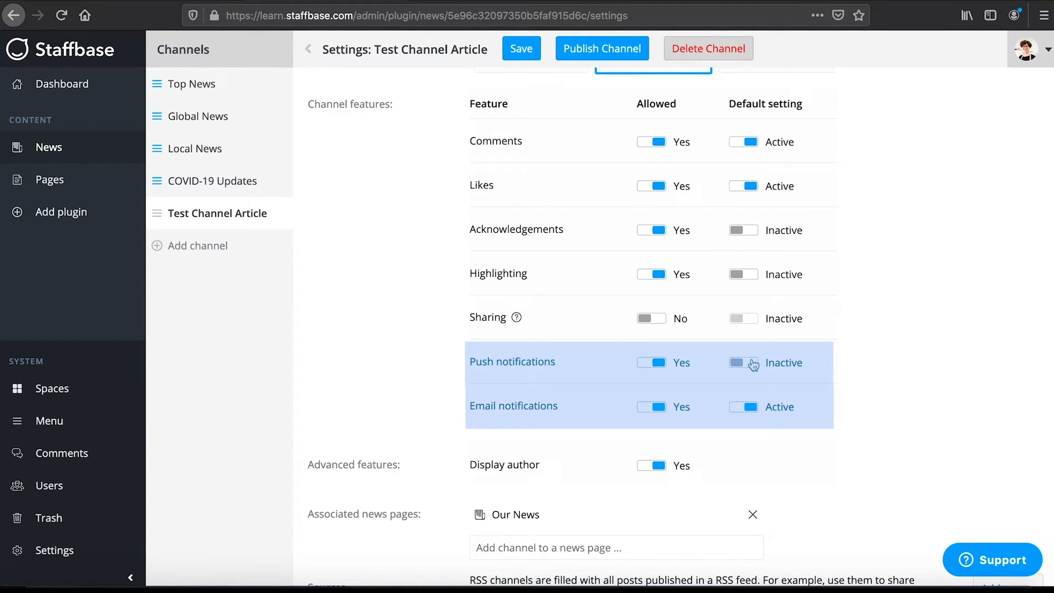
{"action": "left_click", "coordinate": [742, 406]}
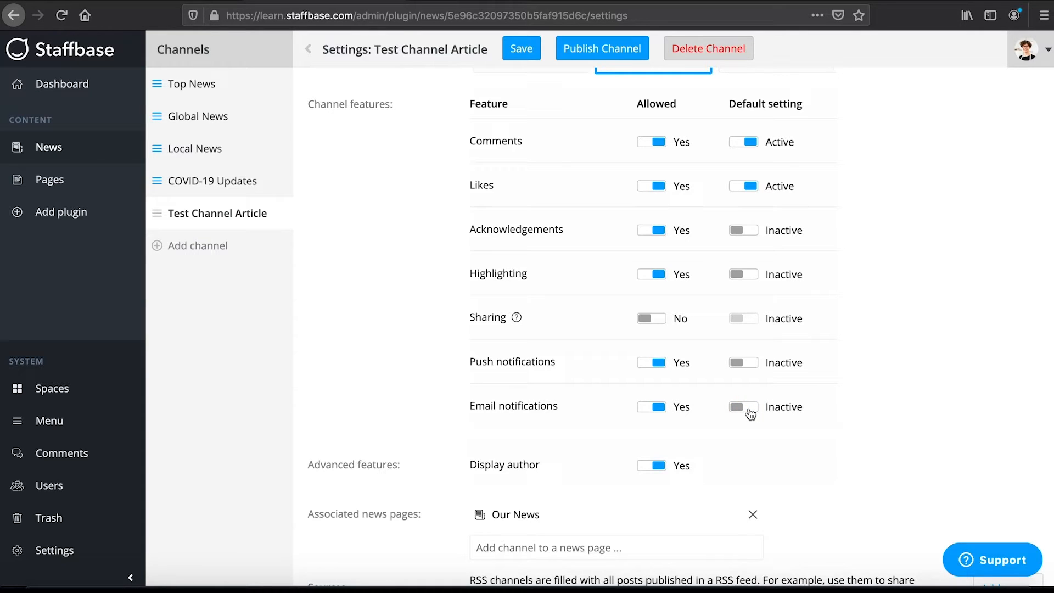
{"action": "scroll", "scroll_direction": "down", "scroll_amount": 3}
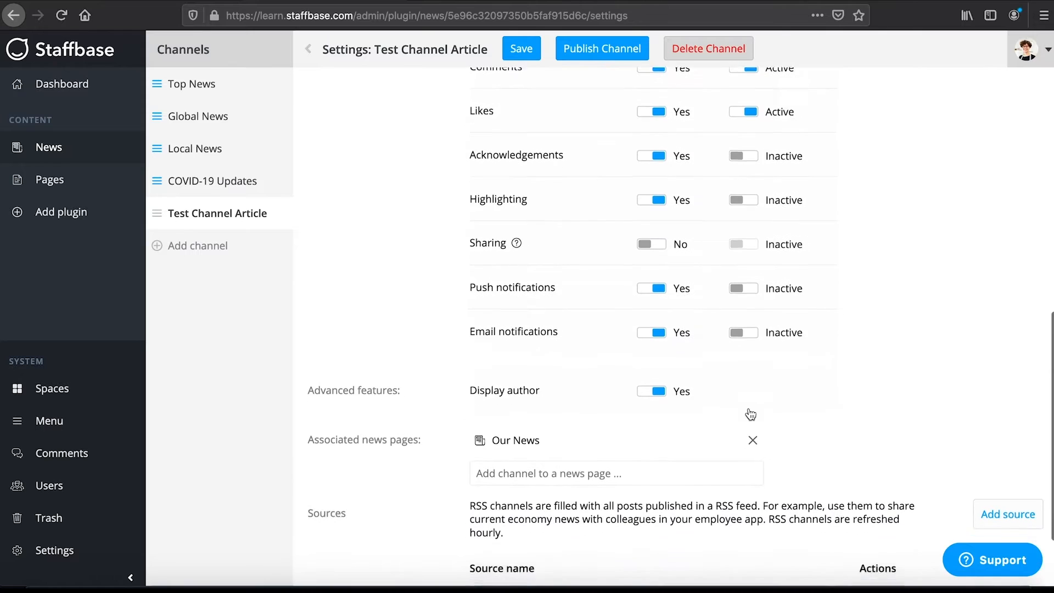
{"action": "scroll", "scroll_direction": "down", "scroll_amount": 3}
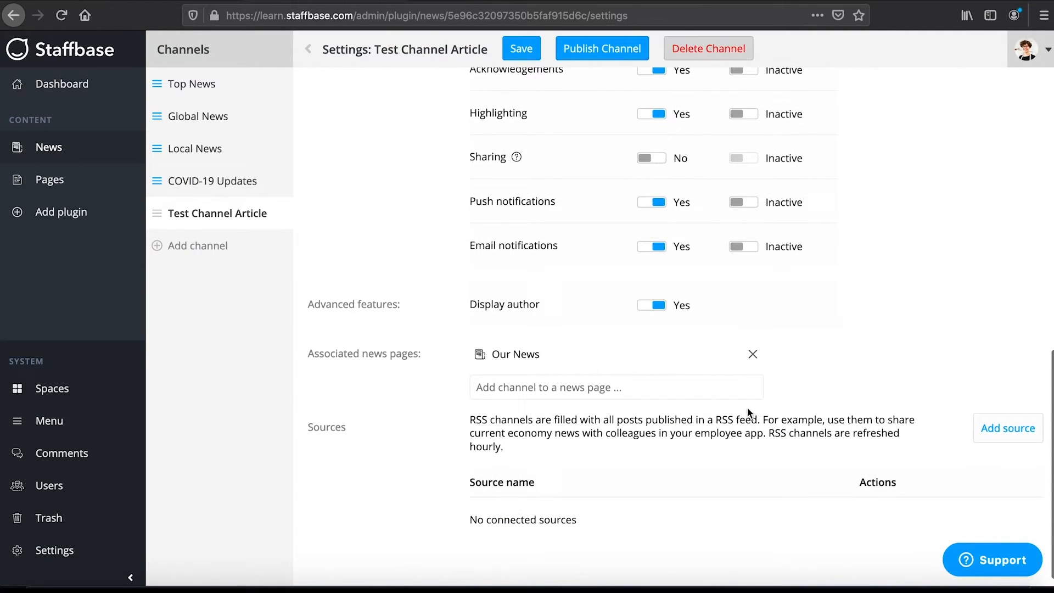
{"action": "mouse_move", "coordinate": [705, 304]}
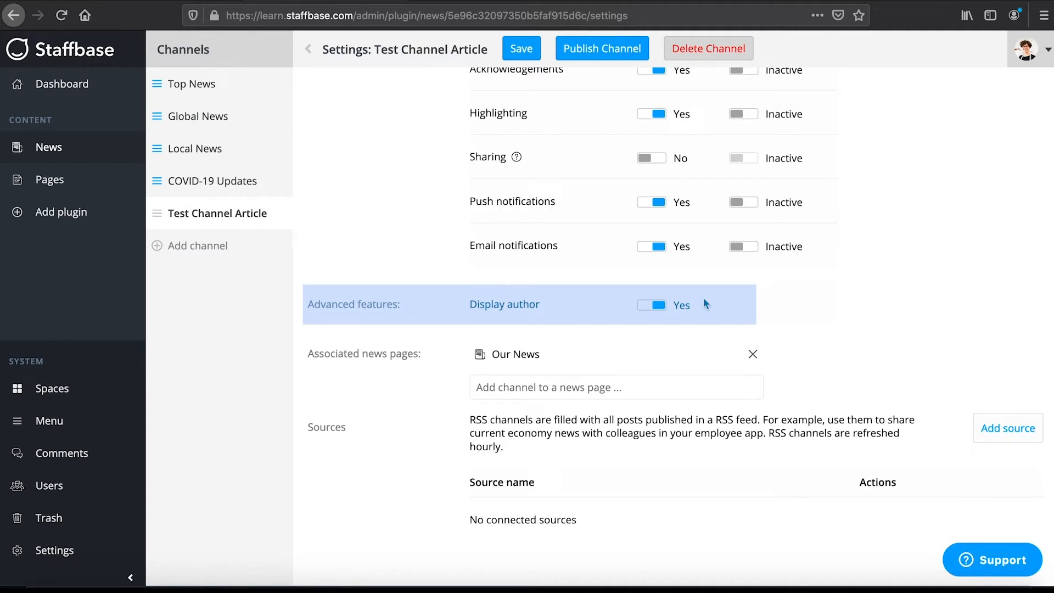
{"action": "mouse_move", "coordinate": [699, 319]}
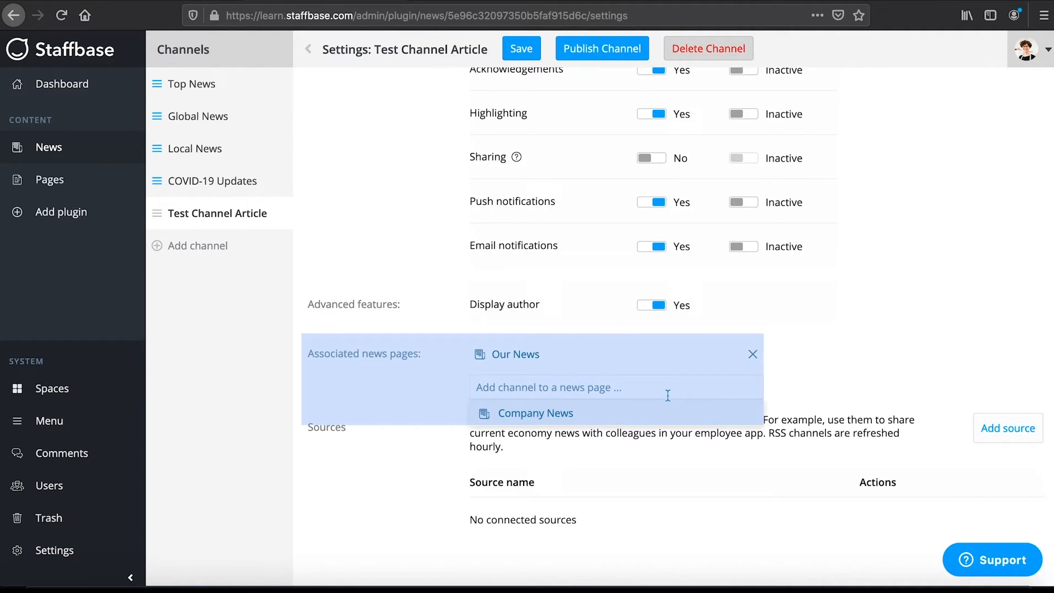
{"action": "mouse_move", "coordinate": [791, 398]}
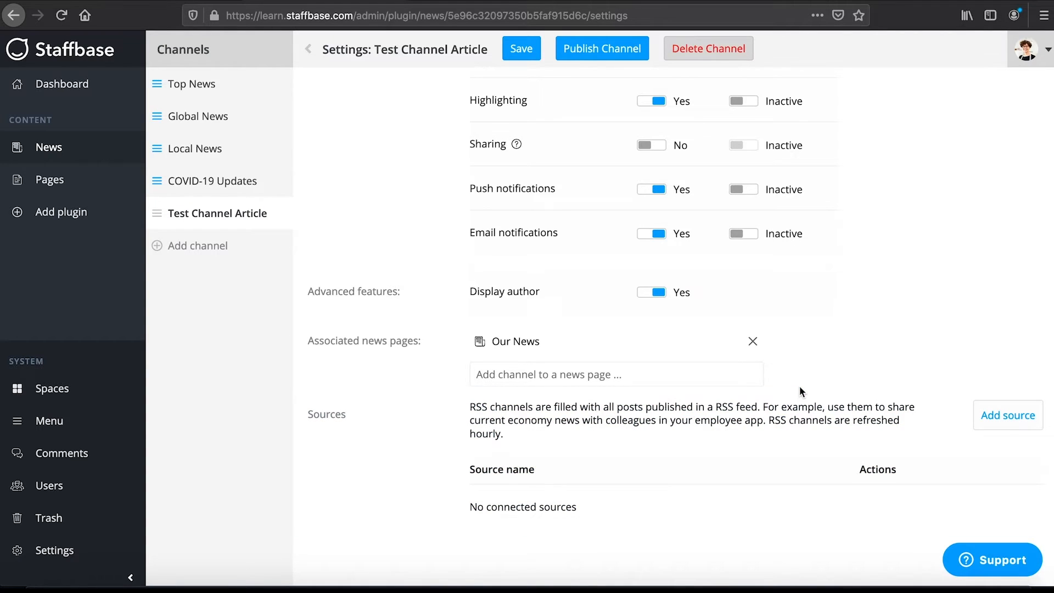
Turn on public-area visibility, save the settings and publish Test Channel Article
{"action": "scroll", "scroll_direction": "up", "scroll_amount": 3}
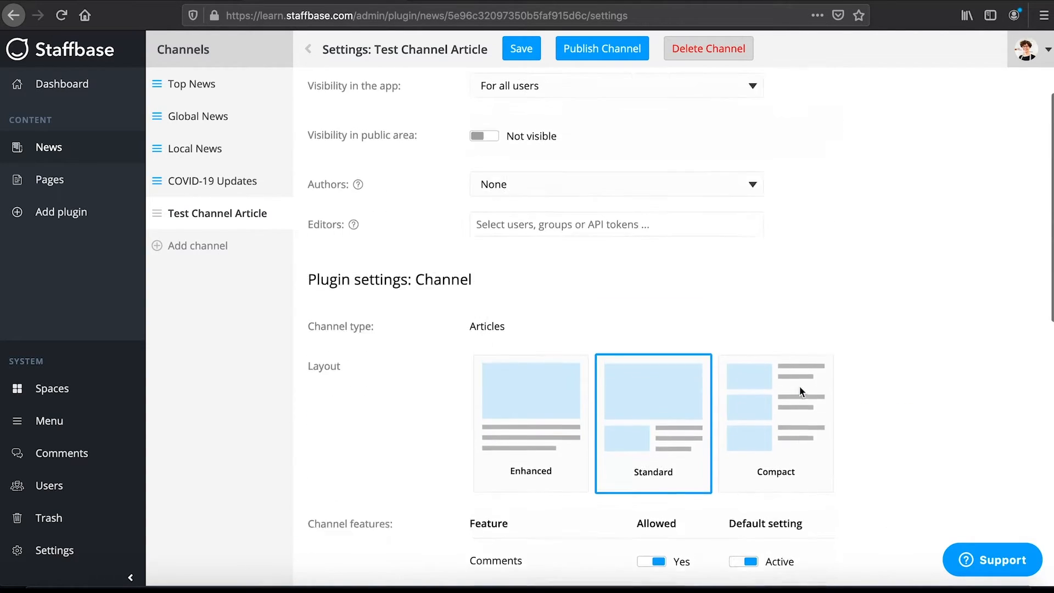
{"action": "scroll", "scroll_direction": "up", "scroll_amount": 3}
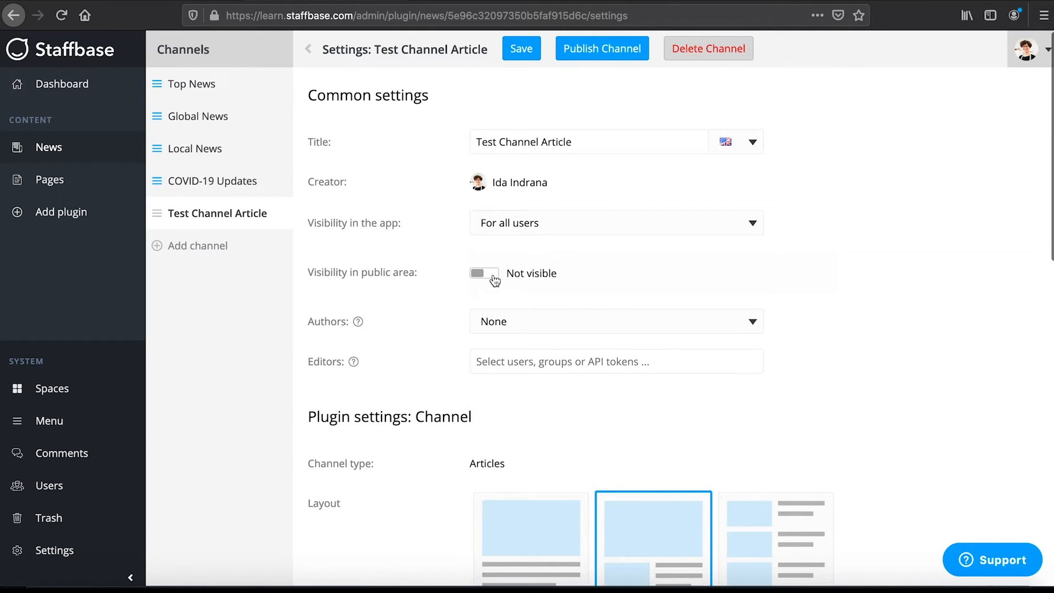
{"action": "left_click", "coordinate": [483, 273]}
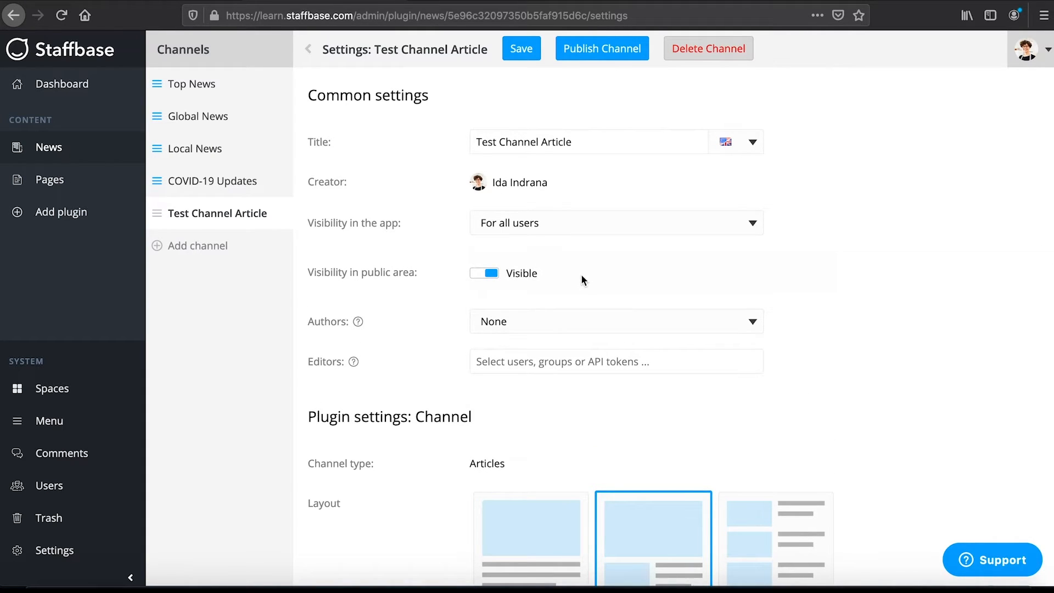
{"action": "left_click", "coordinate": [521, 48]}
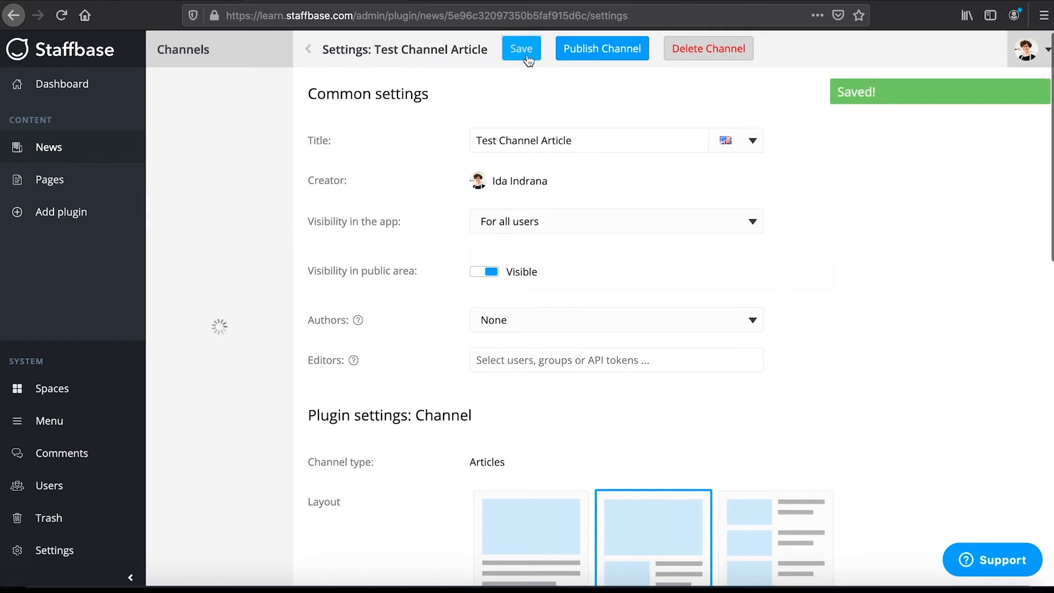
{"action": "left_click", "coordinate": [520, 48]}
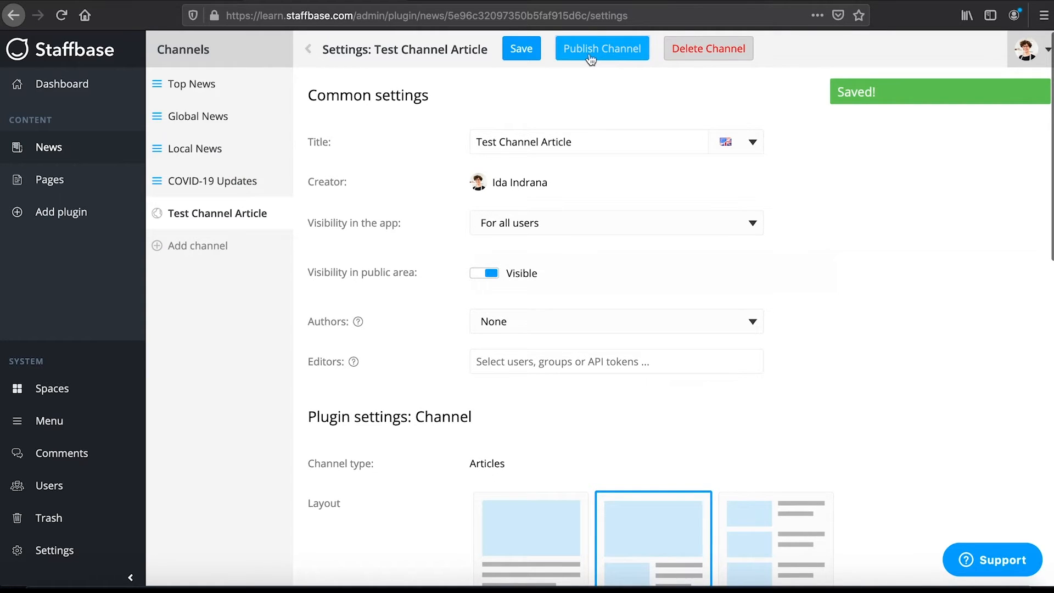
{"action": "left_click", "coordinate": [602, 48]}
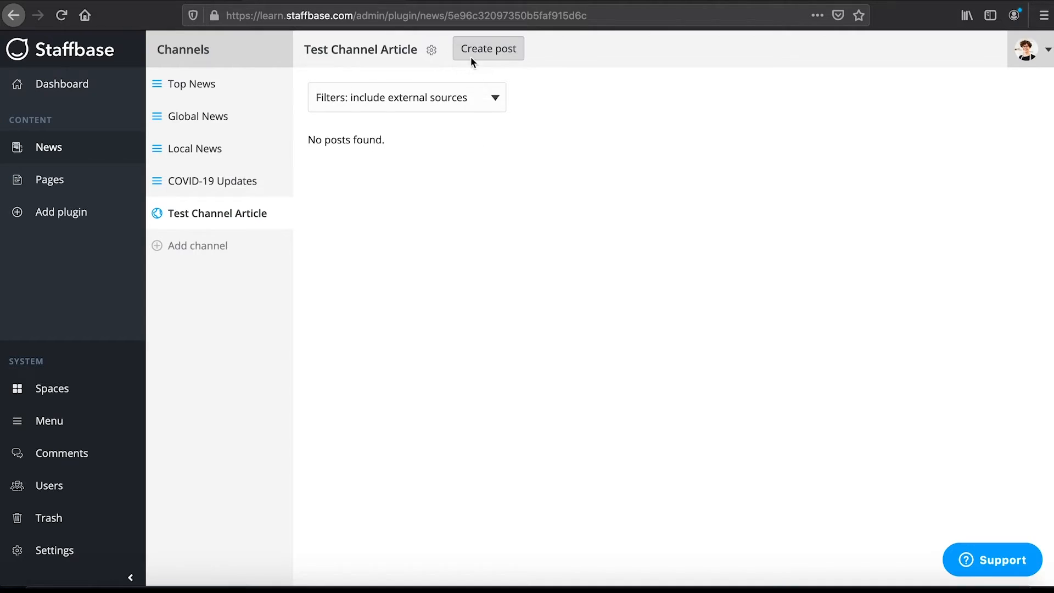
Start a post titled 'Work from Home Tips for the Coronavirus Quarantine' with image 2.jpg as its article image
{"action": "left_click", "coordinate": [487, 48]}
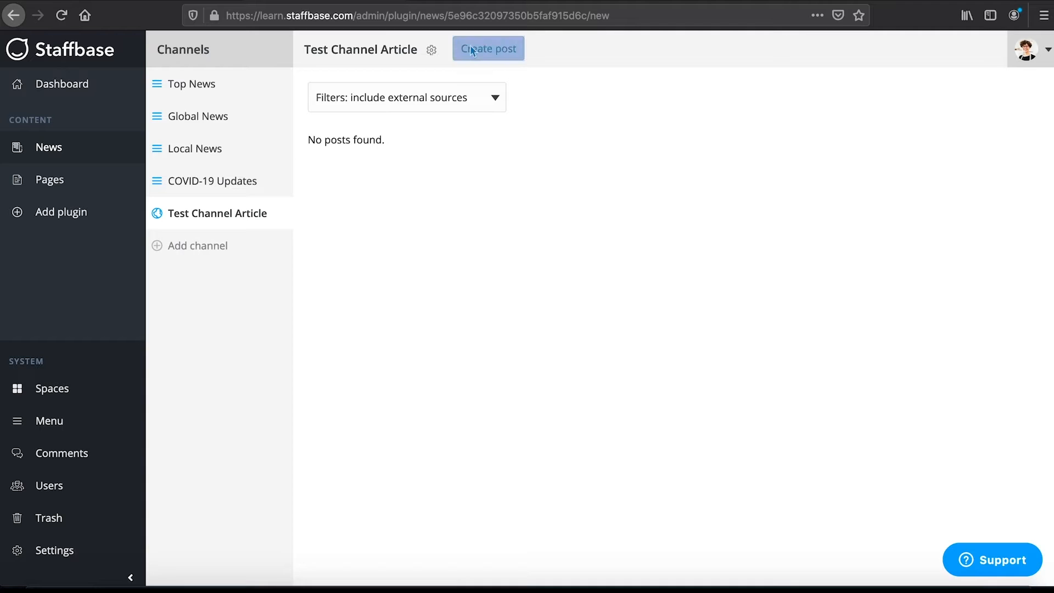
{"action": "left_click", "coordinate": [487, 48]}
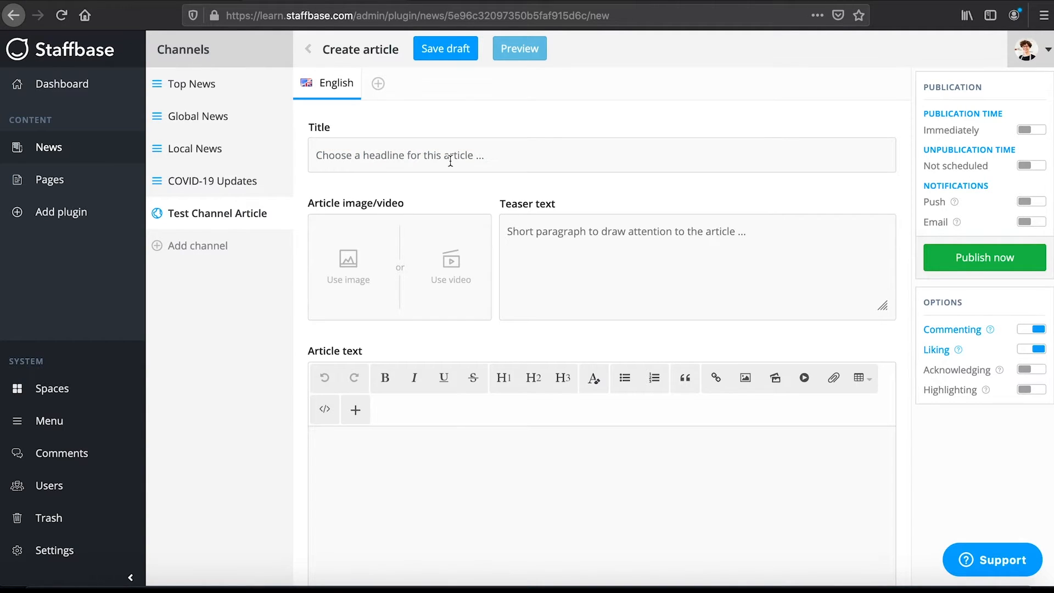
{"action": "type", "text": "Work from Home Tips for the Coronavirus"}
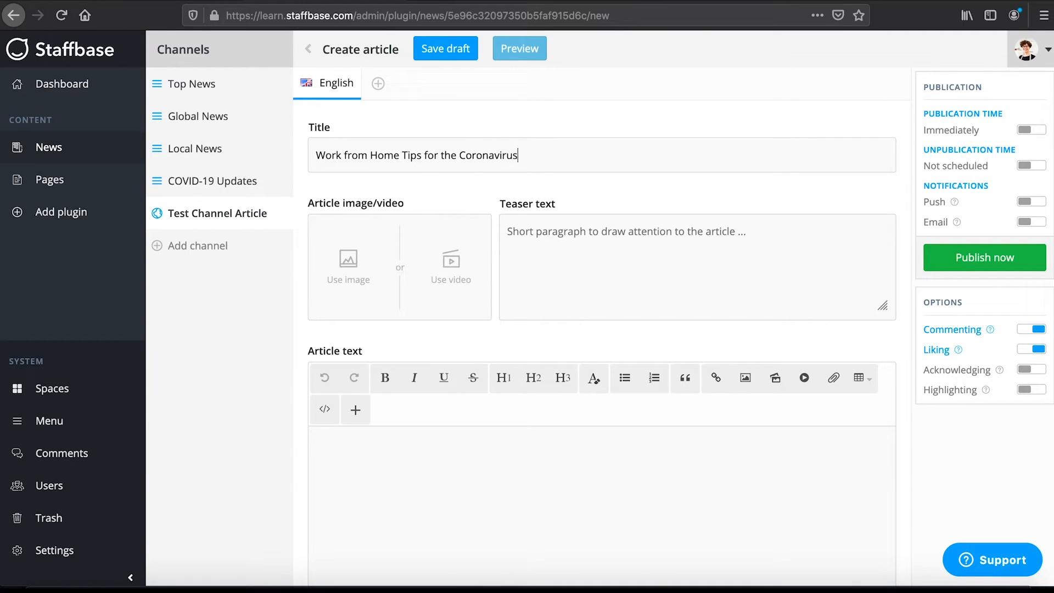
{"action": "type", "text": "Quarantine"}
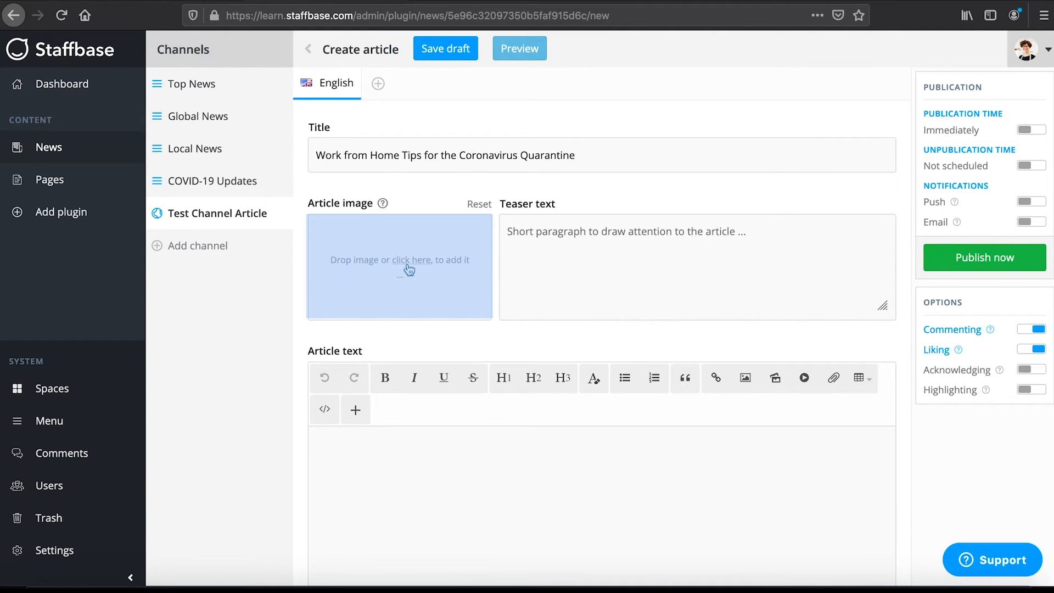
{"action": "left_click", "coordinate": [398, 259]}
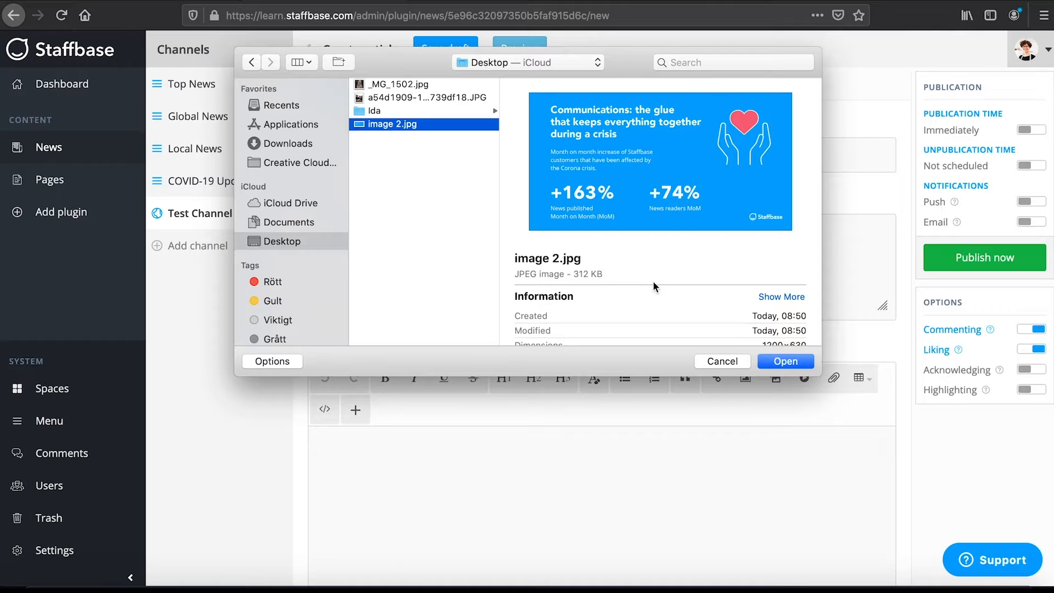
{"action": "left_click", "coordinate": [784, 361]}
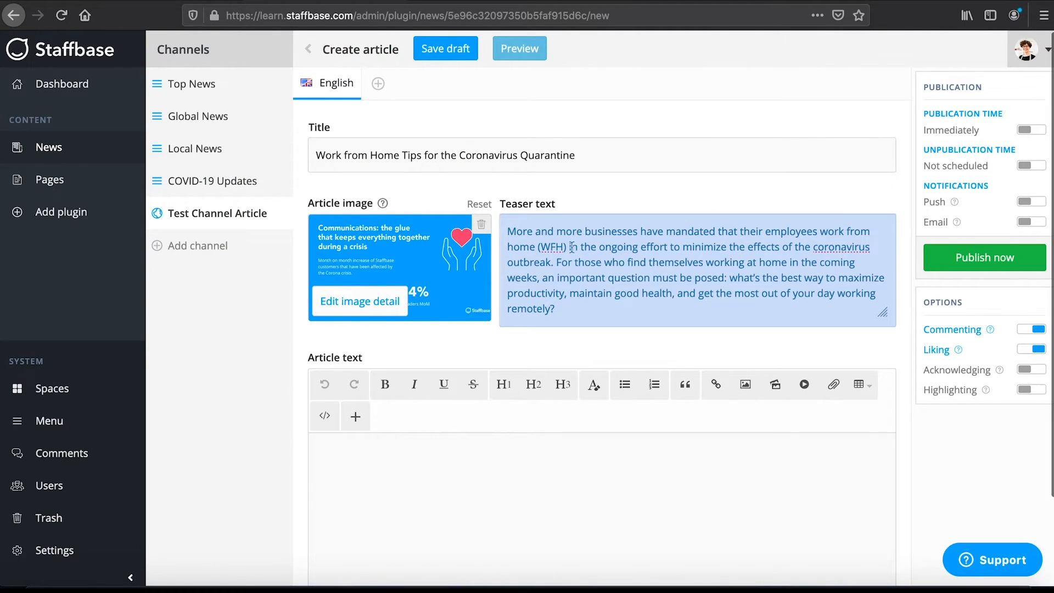
Scroll through the article editor around the teaser and body text fields
{"action": "scroll", "scroll_direction": "down", "scroll_amount": 3}
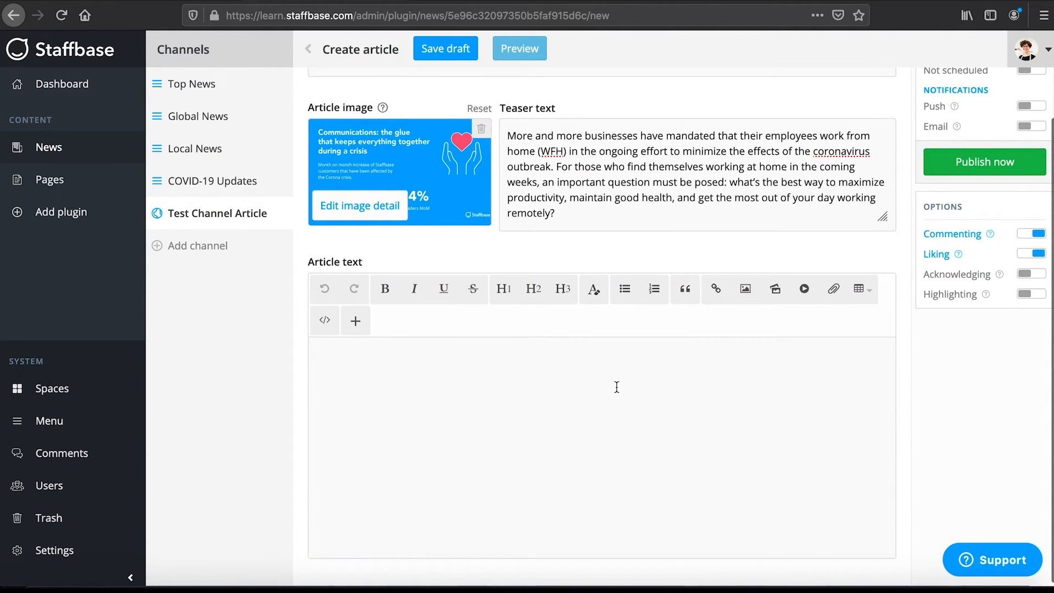
{"action": "scroll", "scroll_direction": "down", "scroll_amount": 3}
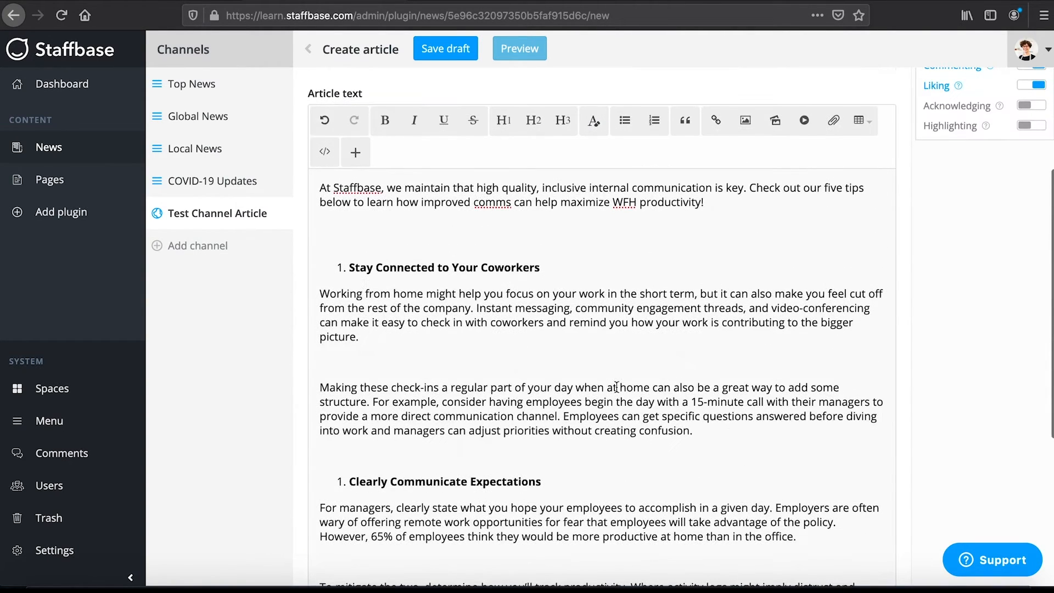
{"action": "scroll", "scroll_direction": "up", "scroll_amount": 3}
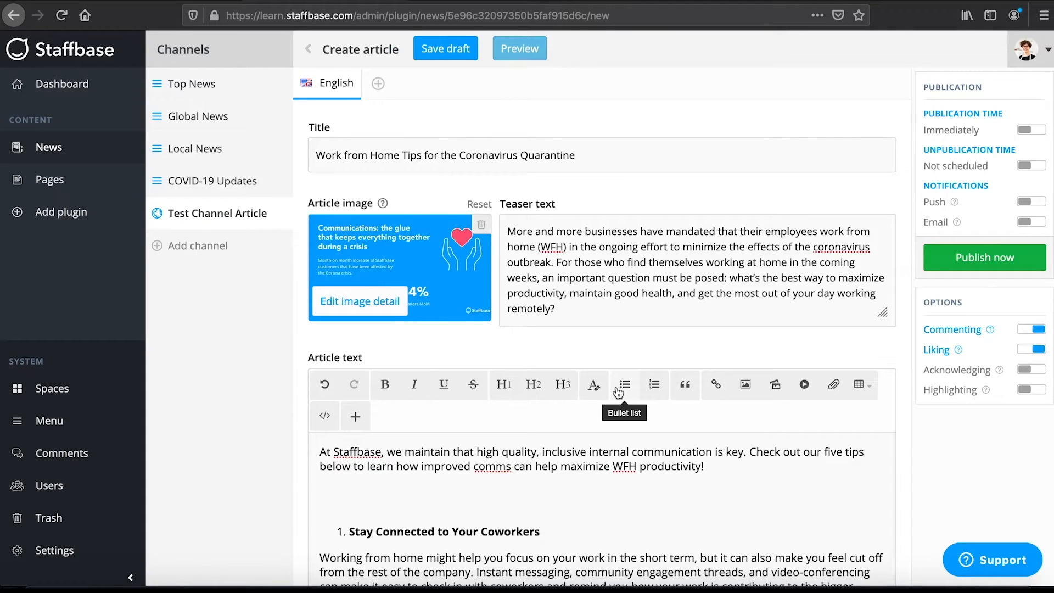
{"action": "mouse_move", "coordinate": [780, 368]}
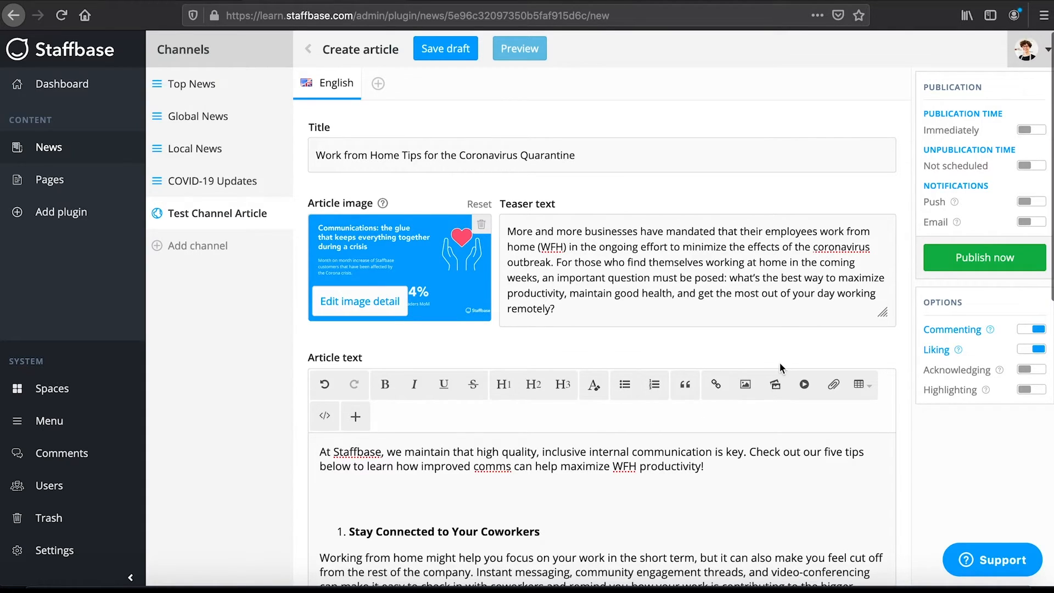
{"action": "mouse_move", "coordinate": [906, 204]}
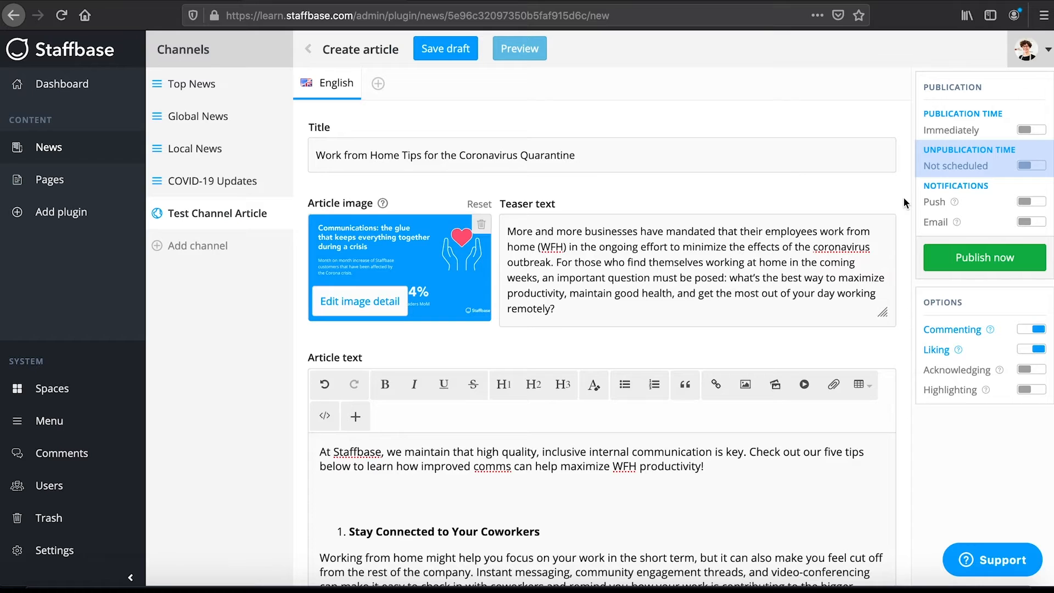
{"action": "mouse_move", "coordinate": [1020, 202]}
{"action": "type", "text": "F"}
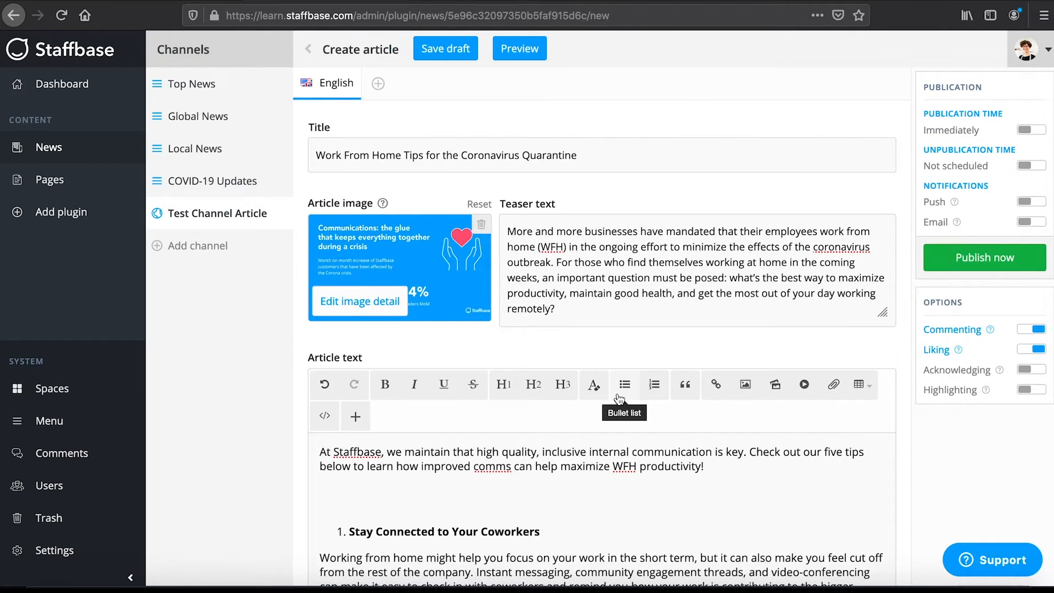
{"action": "mouse_move", "coordinate": [611, 356]}
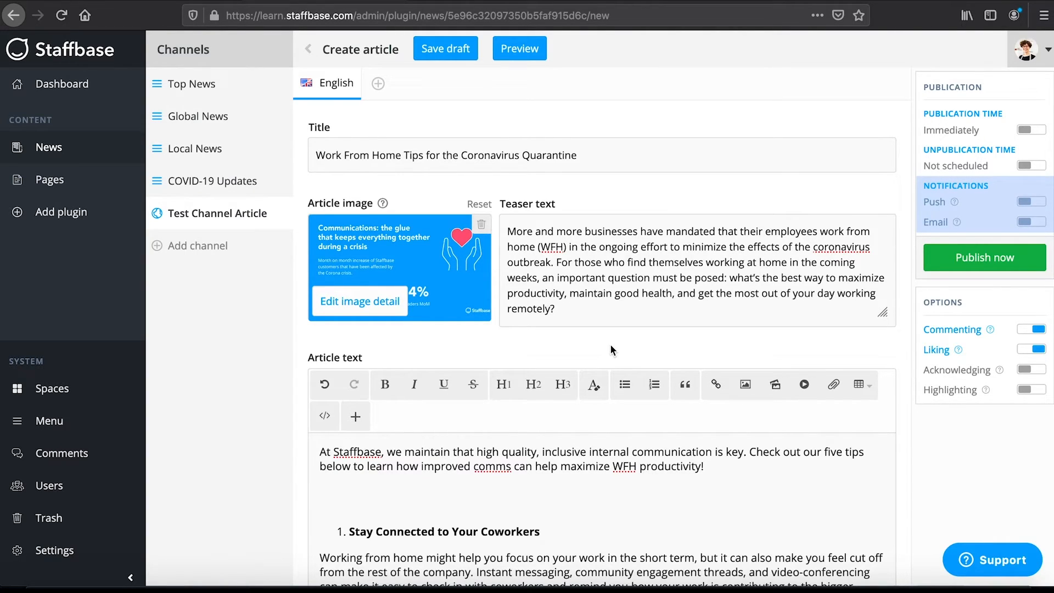
{"action": "mouse_move", "coordinate": [603, 349]}
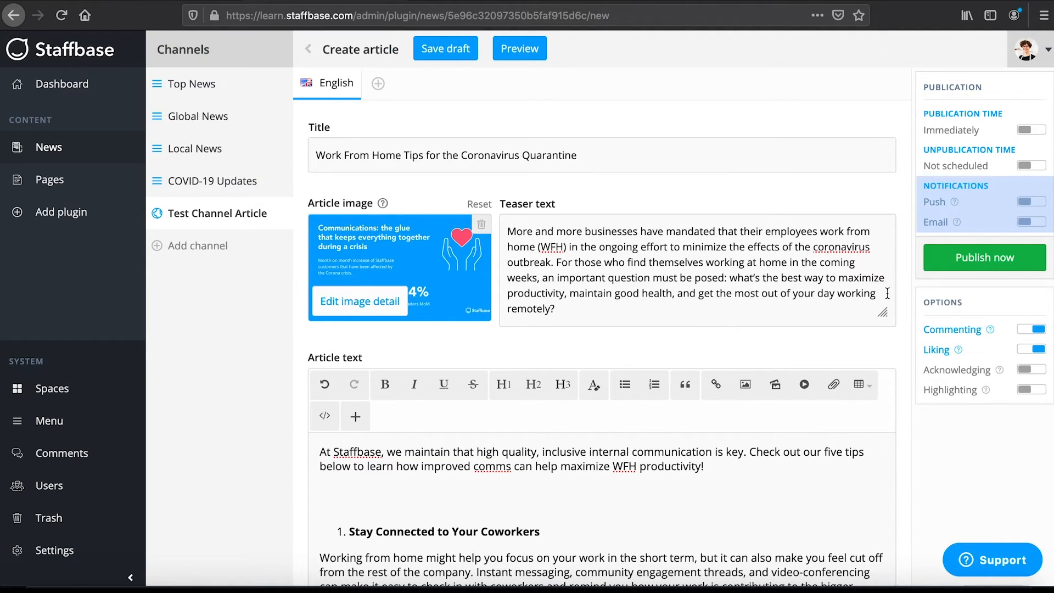
Switch on push and email notifications, acknowledging and highlighting for the WFH article
{"action": "left_click", "coordinate": [1029, 202]}
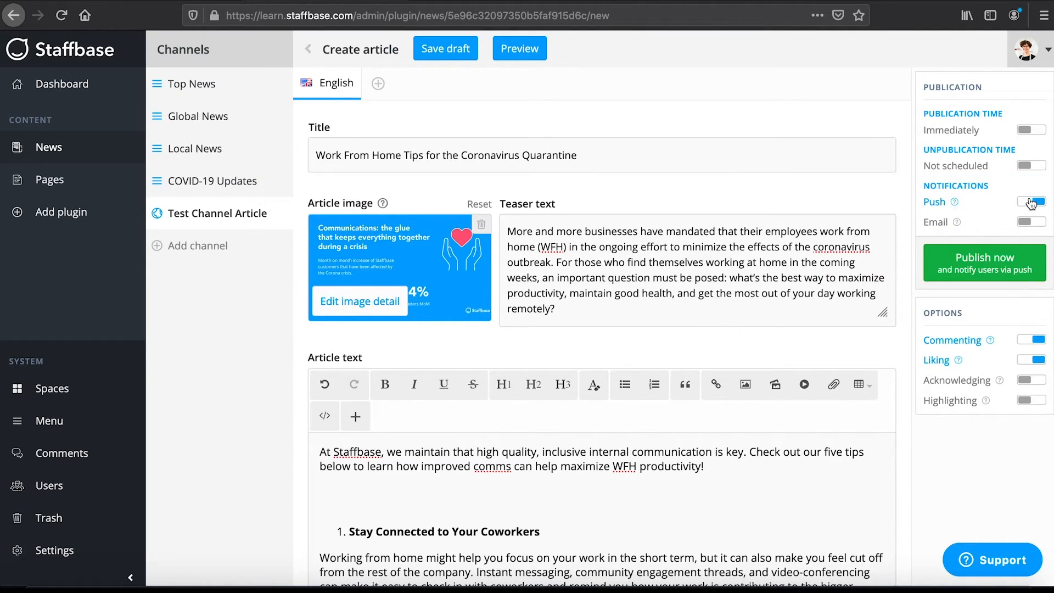
{"action": "left_click", "coordinate": [1030, 202]}
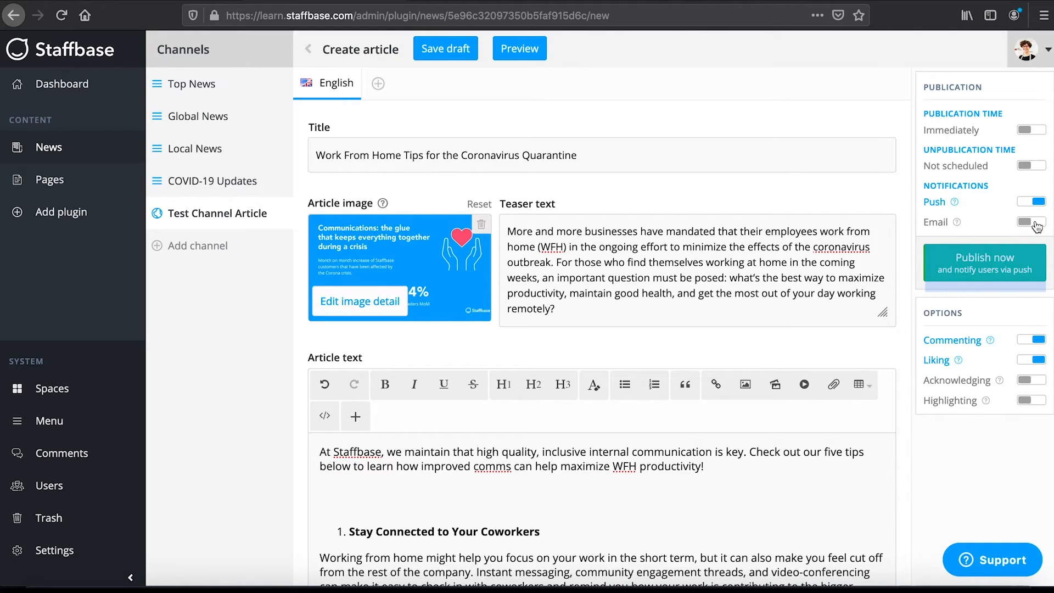
{"action": "left_click", "coordinate": [1029, 222]}
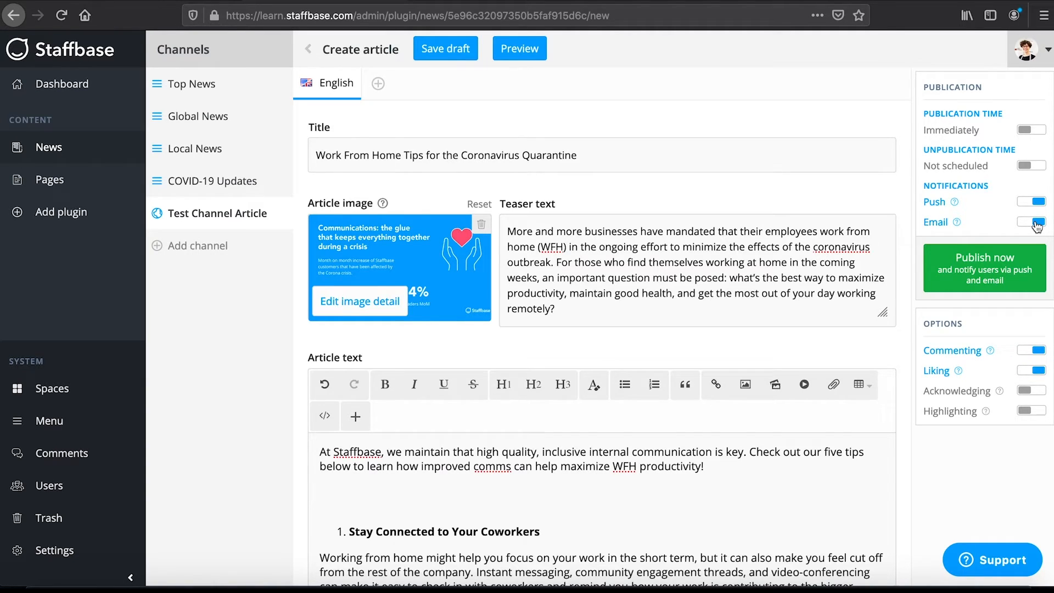
{"action": "left_click", "coordinate": [1029, 222]}
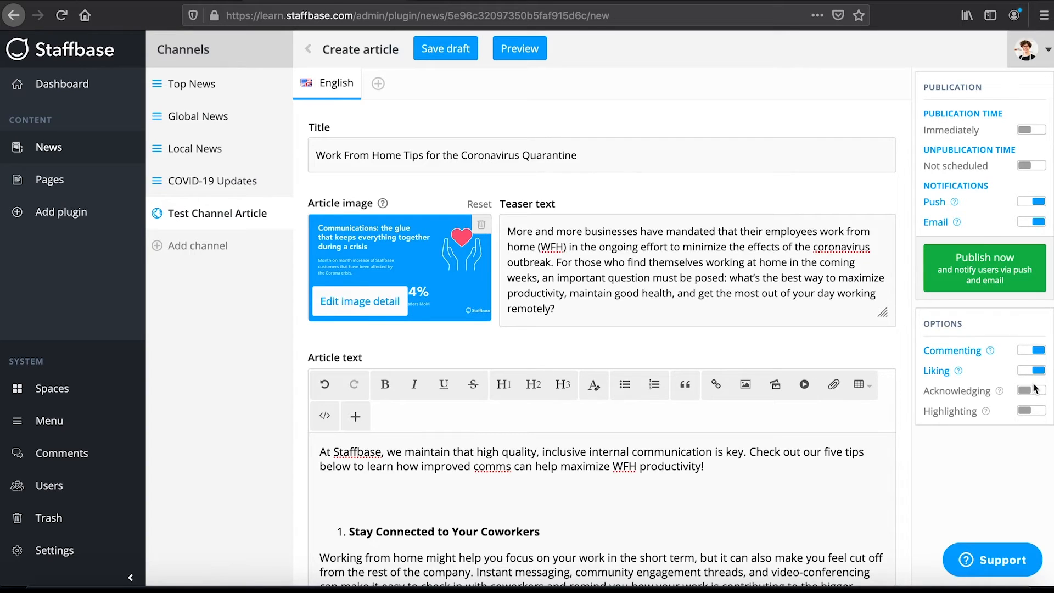
{"action": "left_click", "coordinate": [1030, 391]}
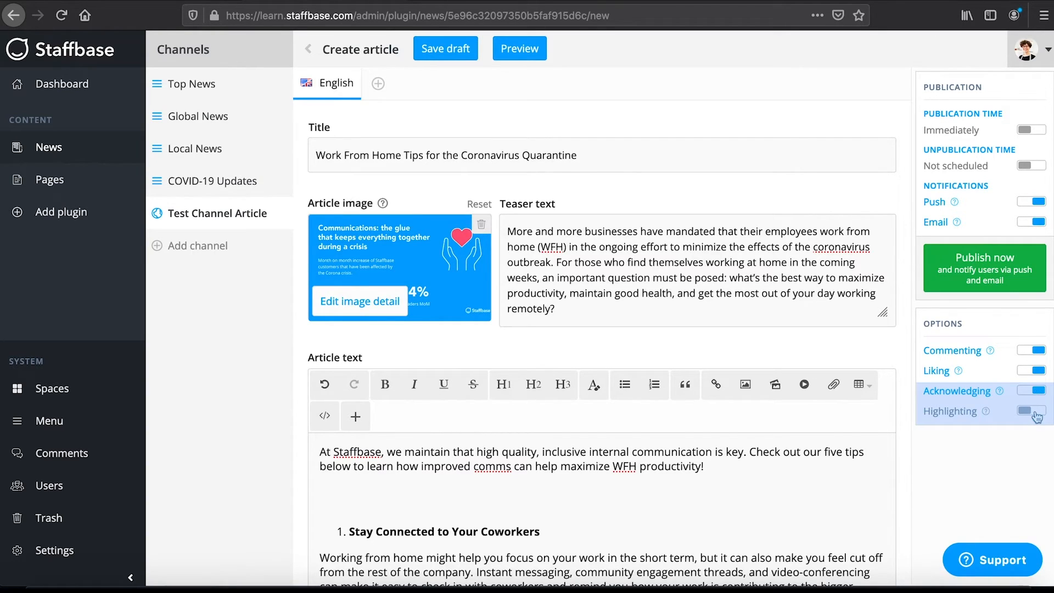
{"action": "left_click", "coordinate": [1031, 410]}
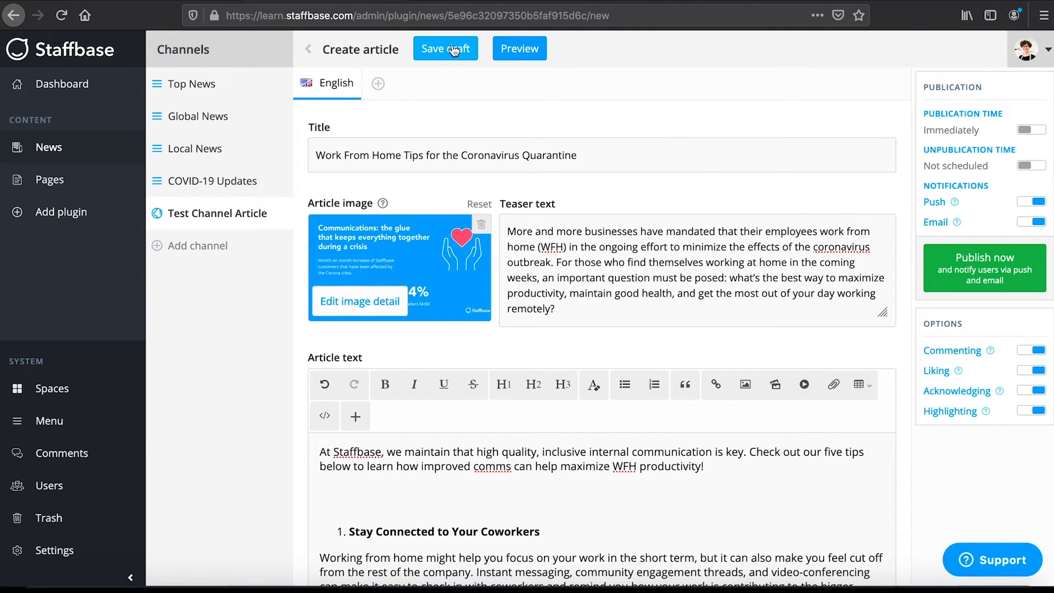
Save the article as a draft and preview it on iPhone and Android tablet layouts
{"action": "left_click", "coordinate": [445, 49]}
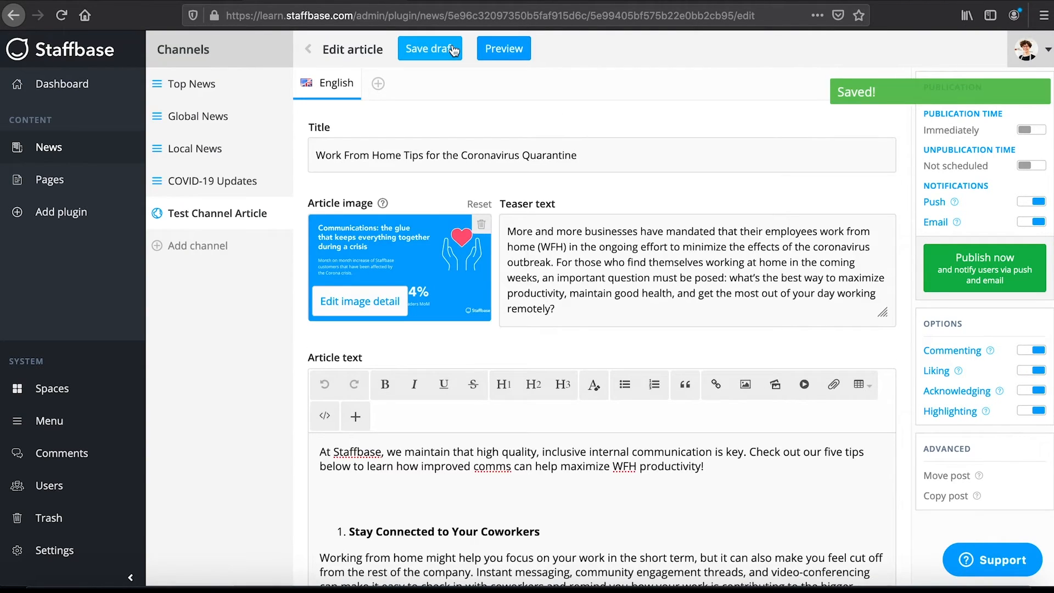
{"action": "left_click", "coordinate": [503, 48]}
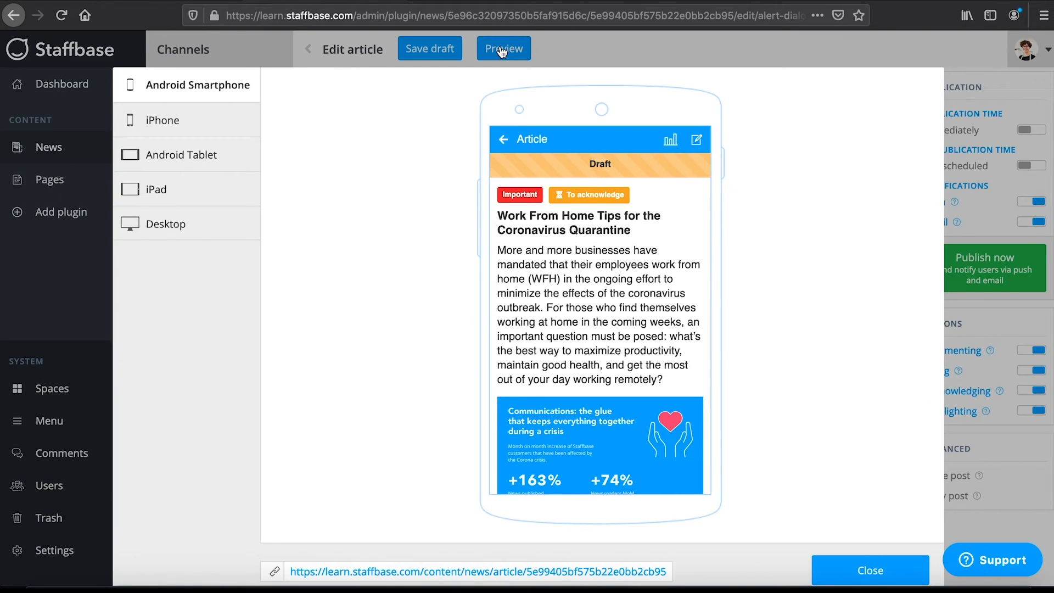
{"action": "left_click", "coordinate": [163, 119]}
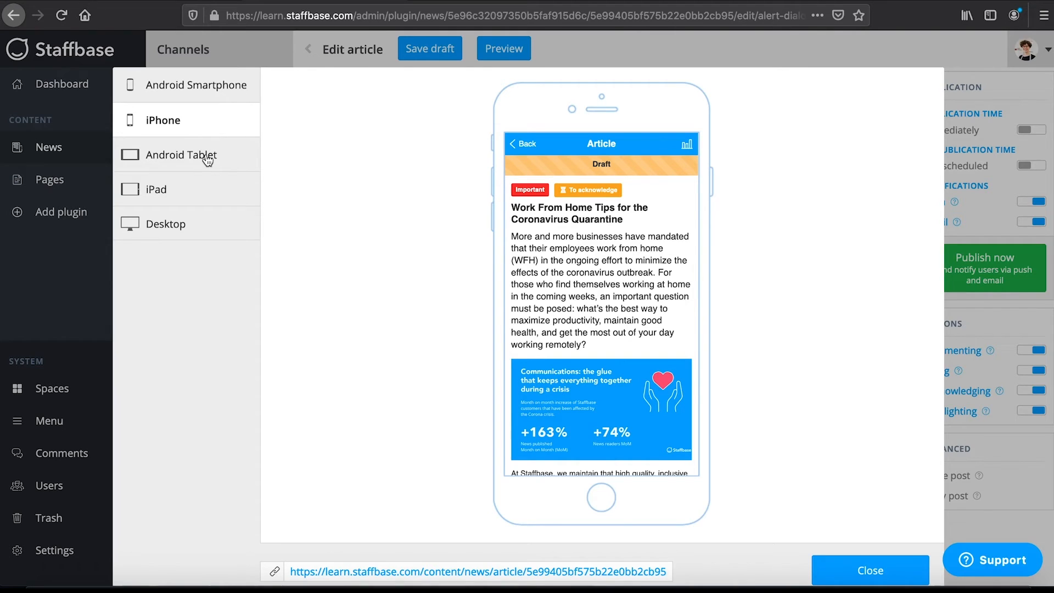
{"action": "left_click", "coordinate": [179, 155]}
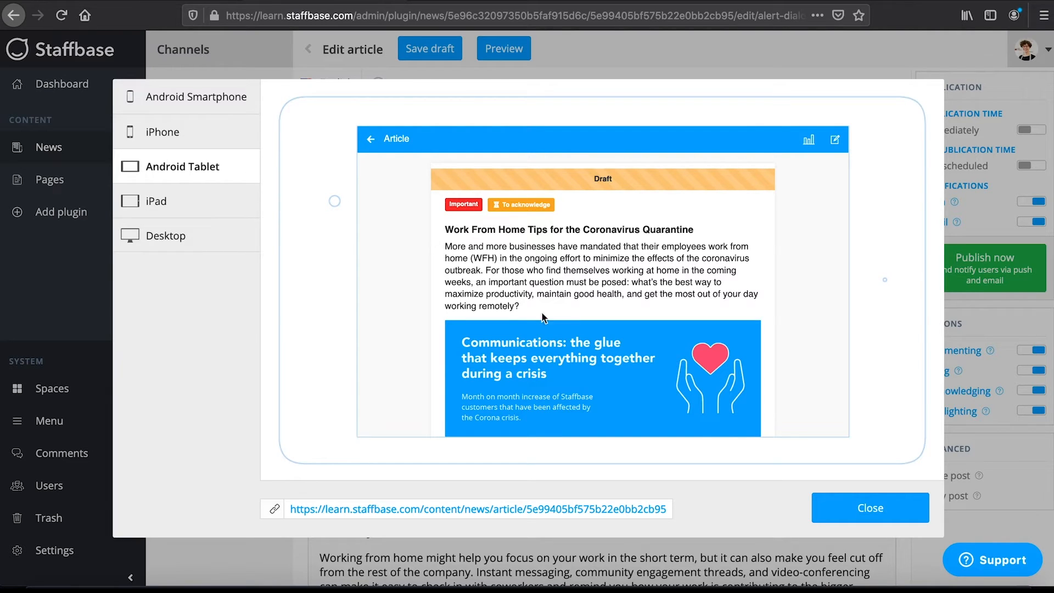
{"action": "left_click", "coordinate": [869, 507]}
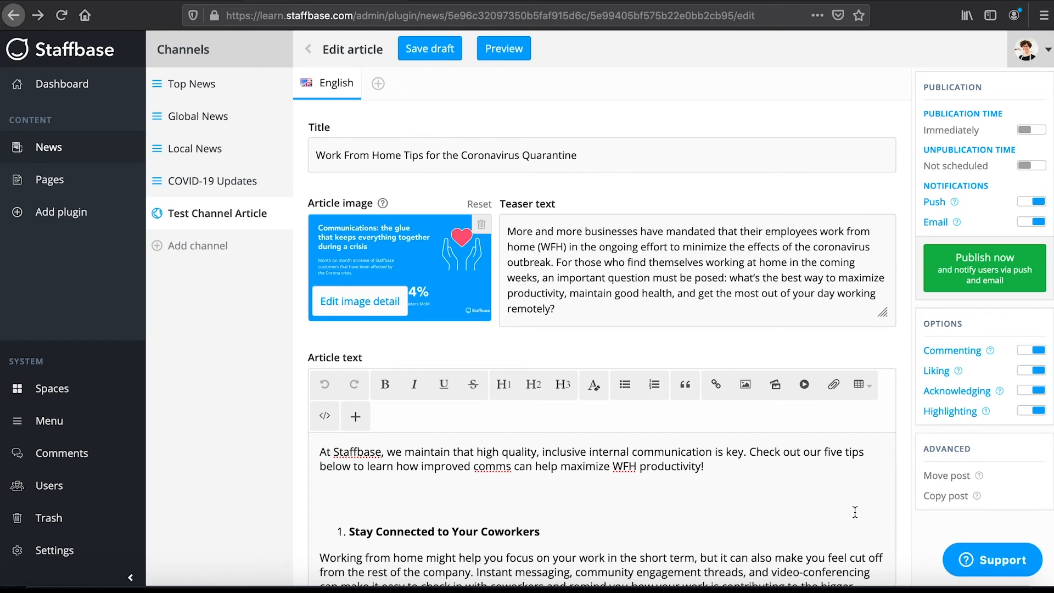
{"action": "mouse_move", "coordinate": [984, 268]}
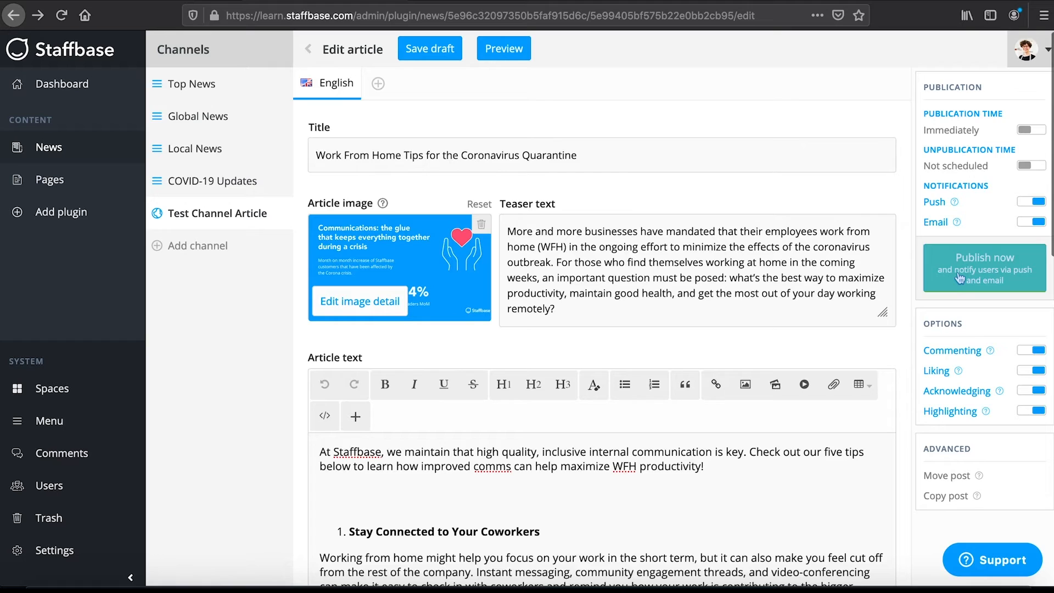
Publish the article now, notifying all channel readers, then show the Global News channel's posts
{"action": "left_click", "coordinate": [984, 268]}
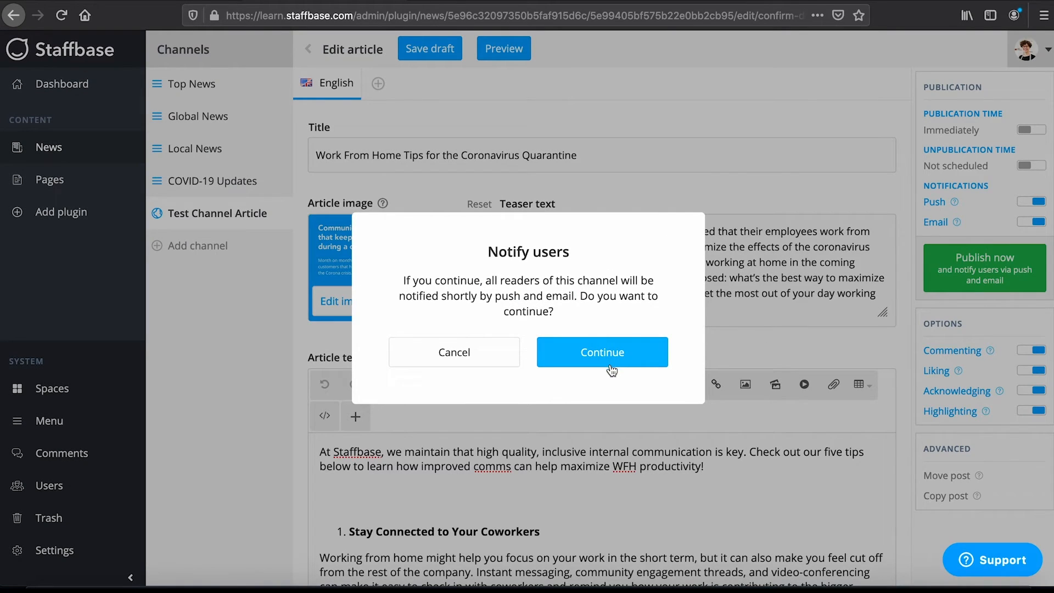
{"action": "left_click", "coordinate": [601, 352]}
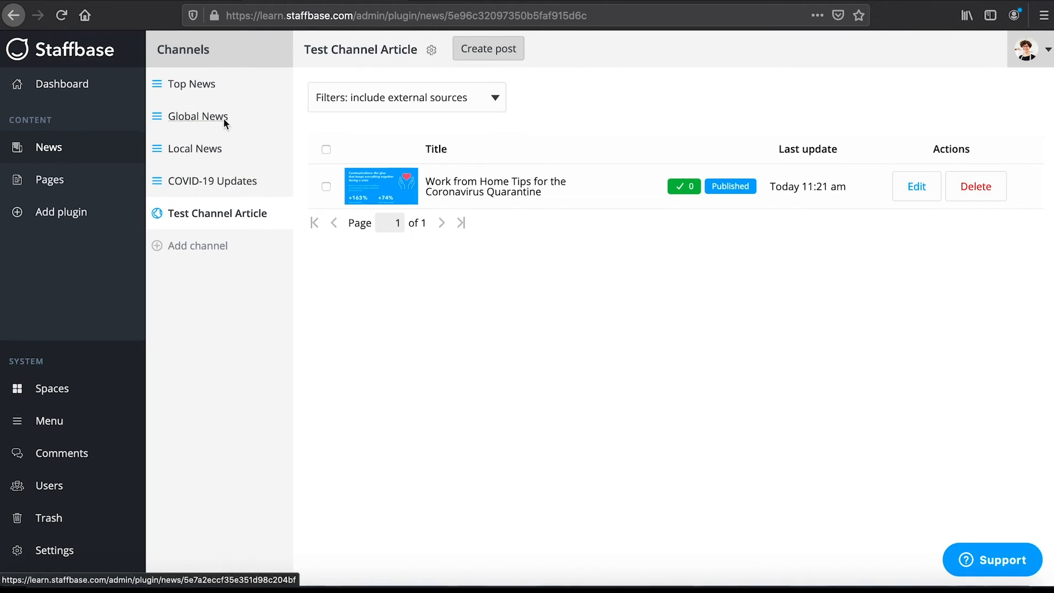
{"action": "left_click", "coordinate": [197, 117]}
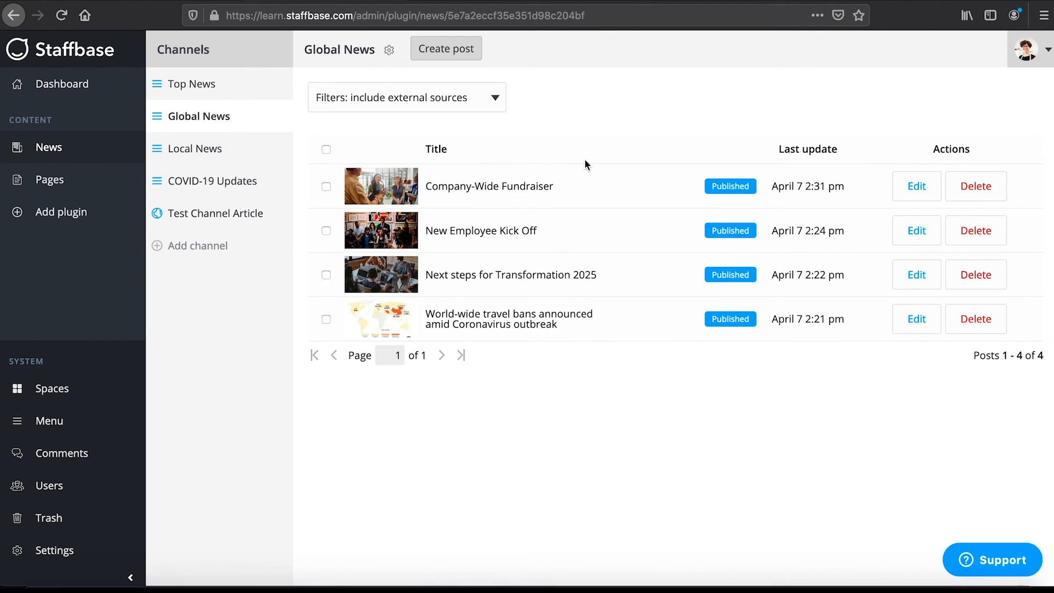
Open the Company-Wide Fundraiser article from Global News in the editor and review its details
{"action": "left_click", "coordinate": [915, 186]}
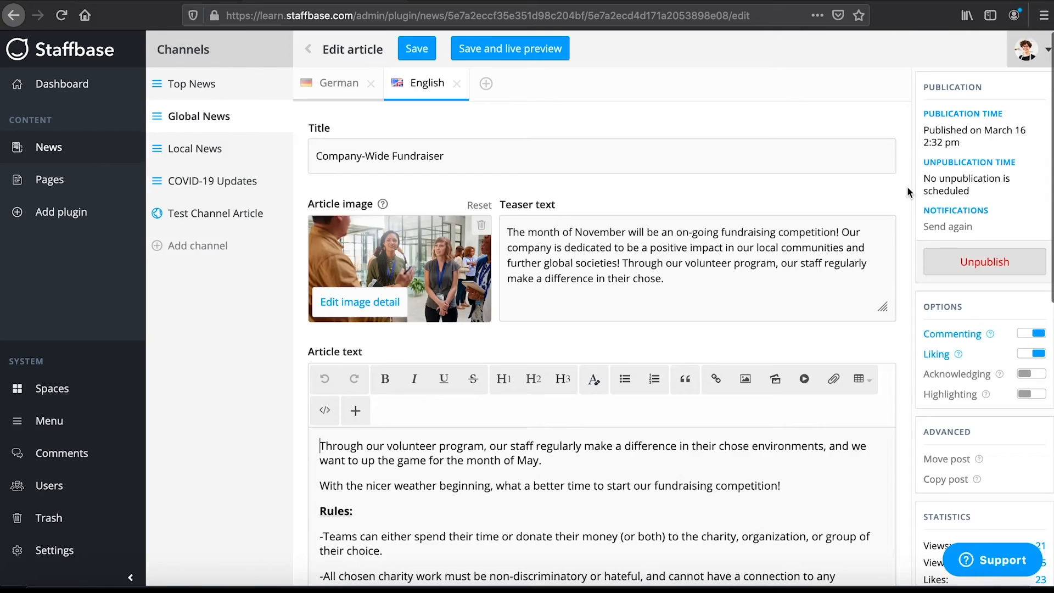
{"action": "mouse_move", "coordinate": [921, 216]}
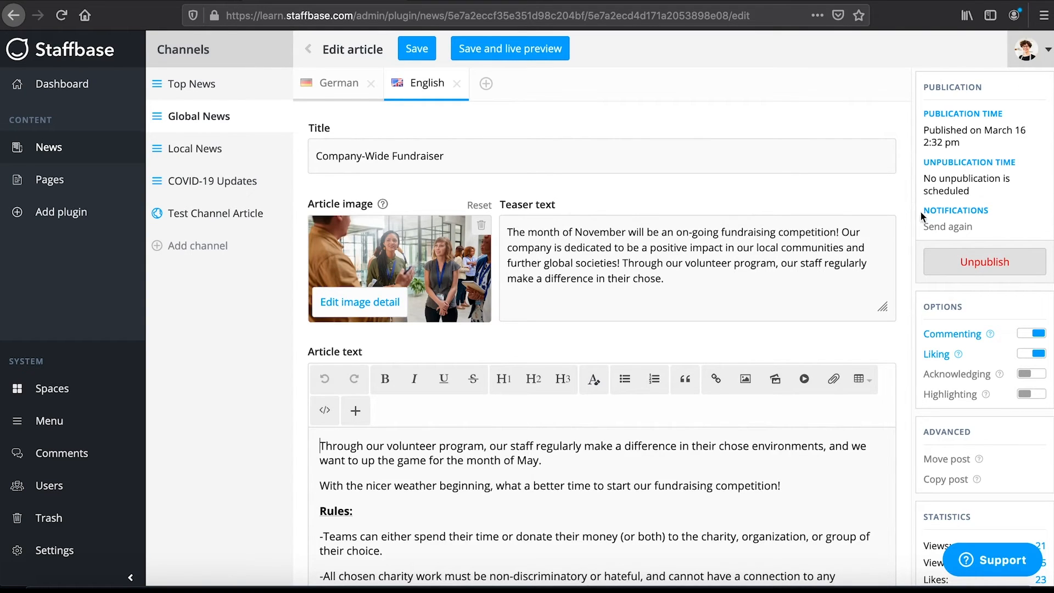
{"action": "scroll", "scroll_direction": "down", "scroll_amount": 3}
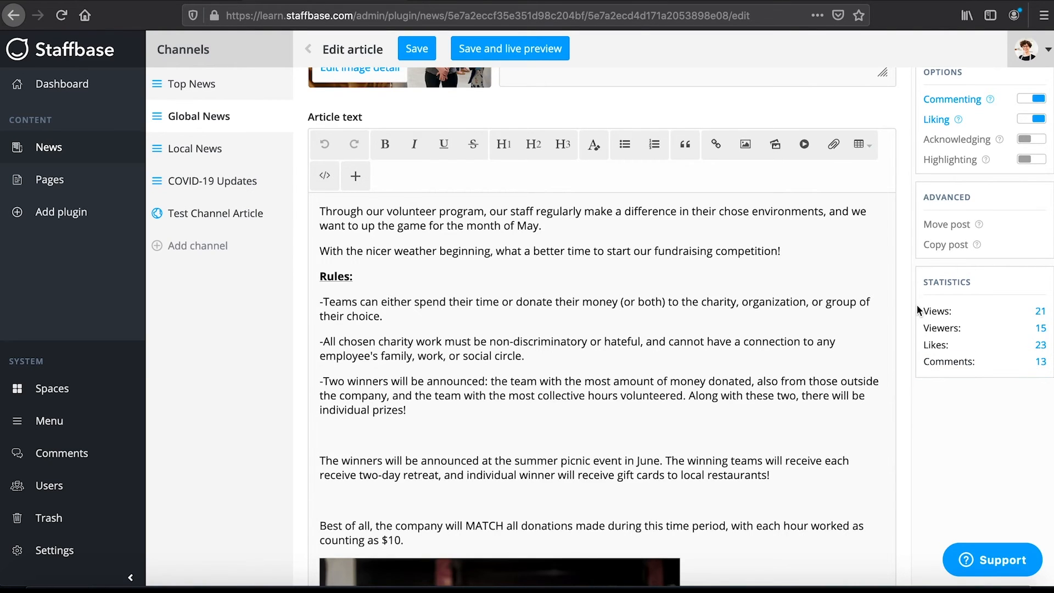
{"action": "scroll", "scroll_direction": "up", "scroll_amount": 3}
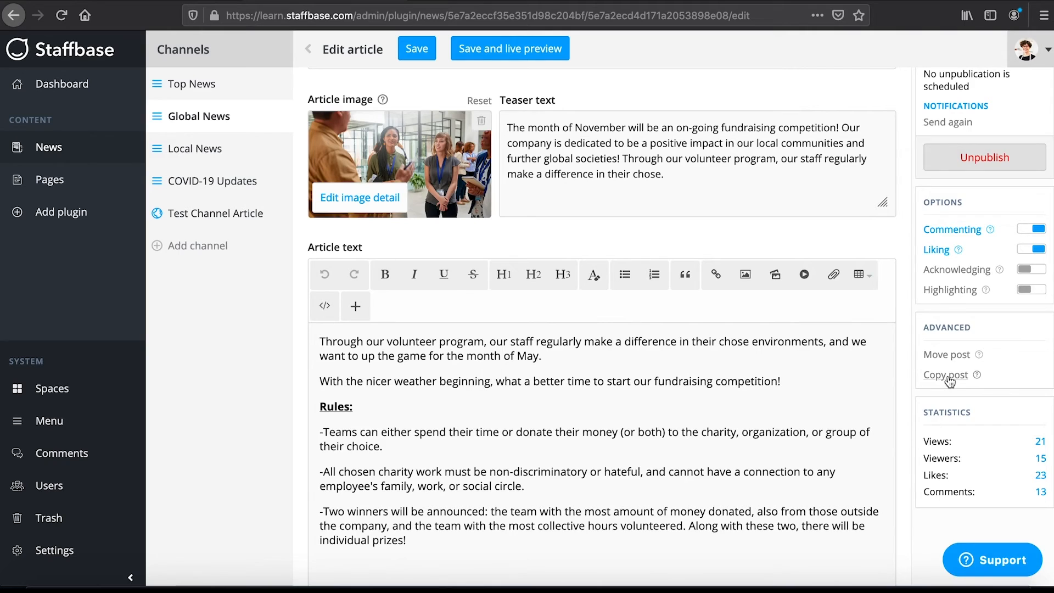
Copy the Company-Wide Fundraiser post into Test Channel Article as a draft
{"action": "left_click", "coordinate": [945, 374]}
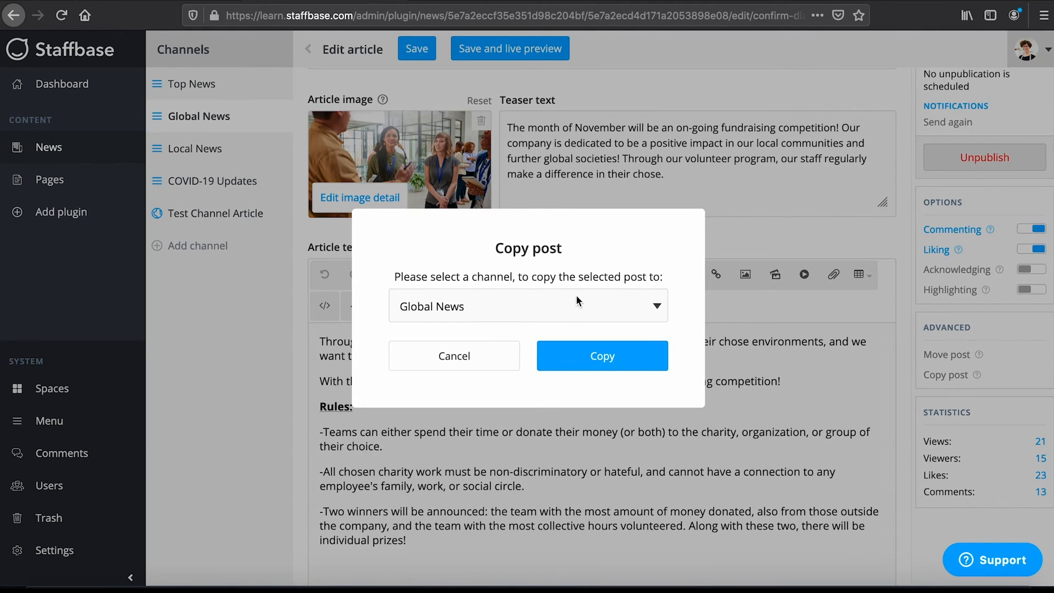
{"action": "left_click", "coordinate": [528, 306]}
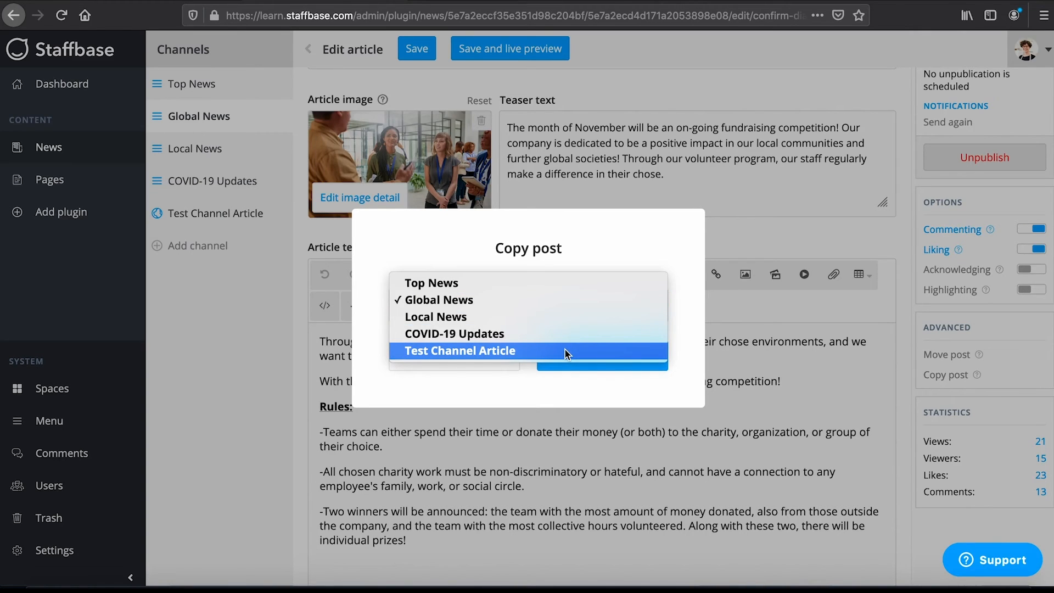
{"action": "left_click", "coordinate": [458, 350]}
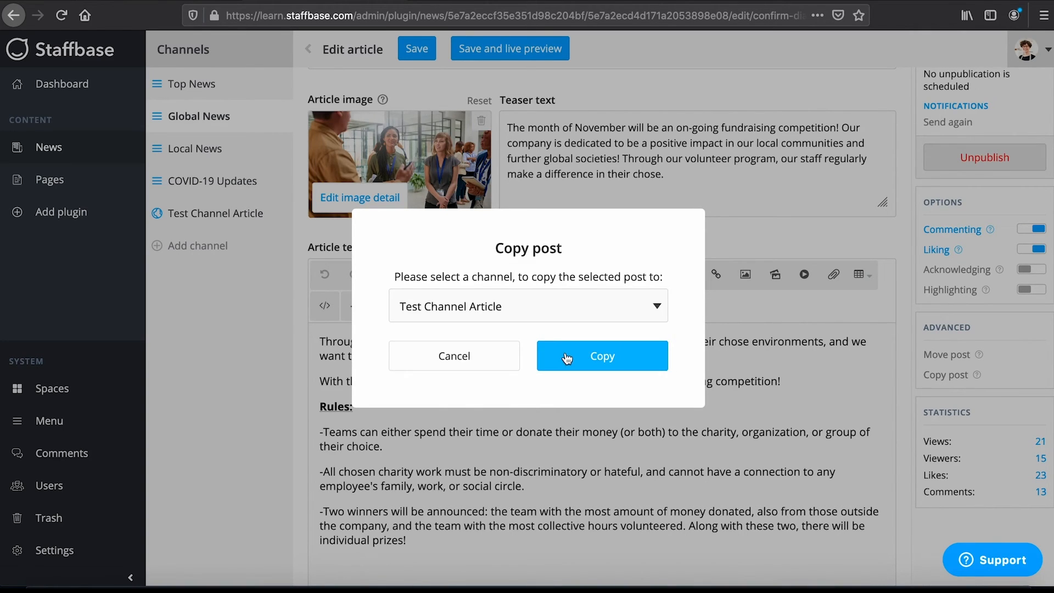
{"action": "left_click", "coordinate": [601, 355]}
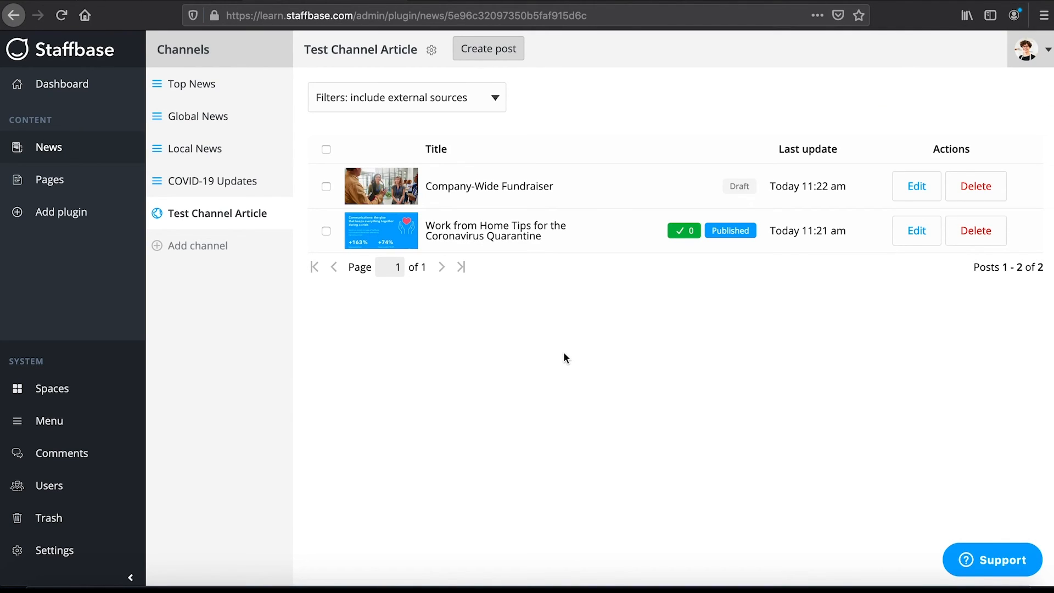
Open the copied fundraiser draft, then go to the employee app home page
{"action": "left_click", "coordinate": [915, 187]}
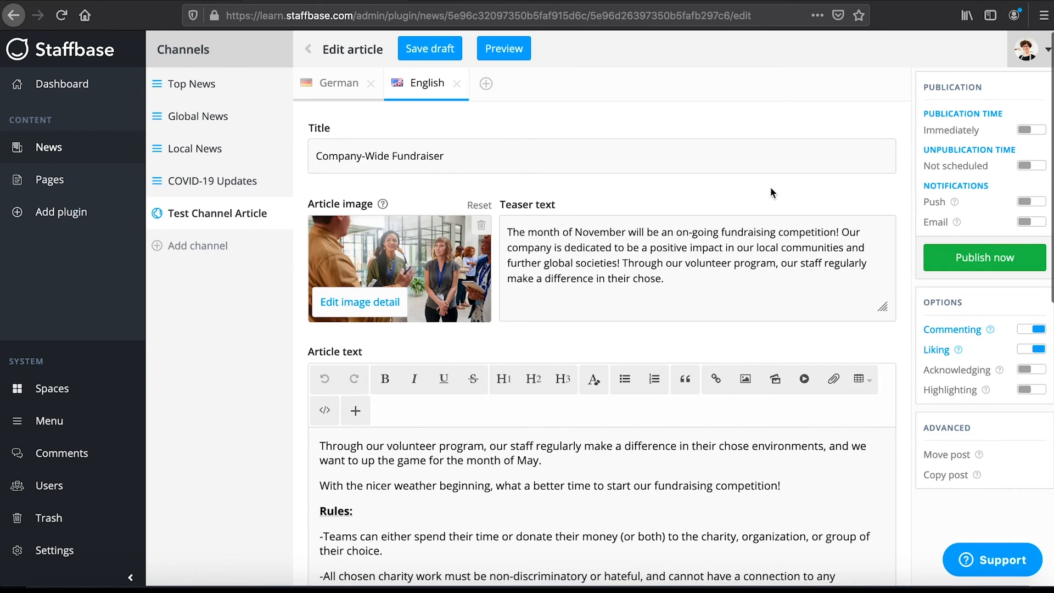
{"action": "left_click", "coordinate": [983, 257]}
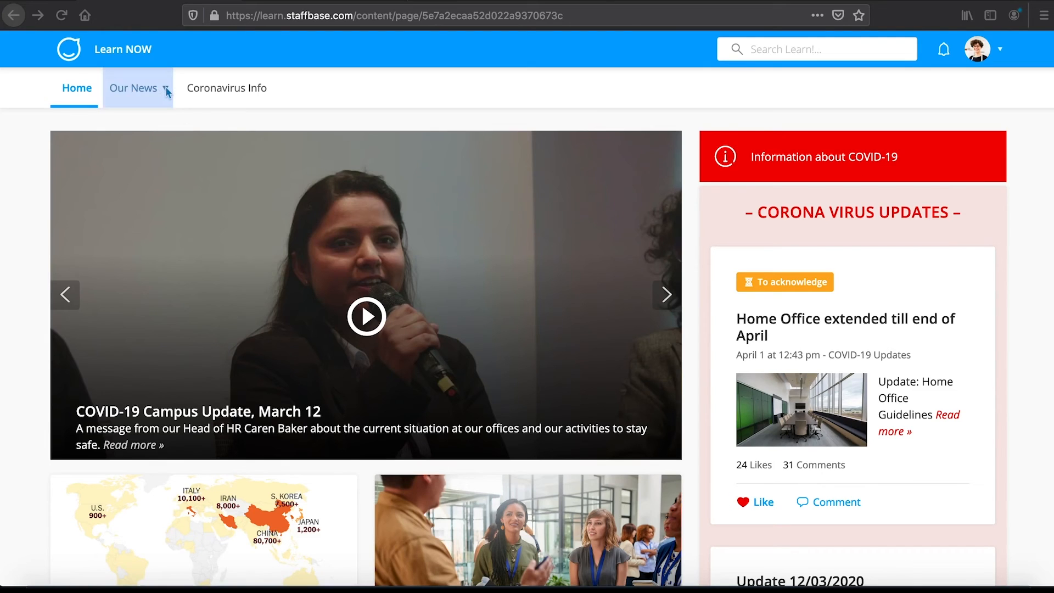
In Our News > Test Channel Article, acknowledge the WFH tips article as read
{"action": "left_click", "coordinate": [133, 88]}
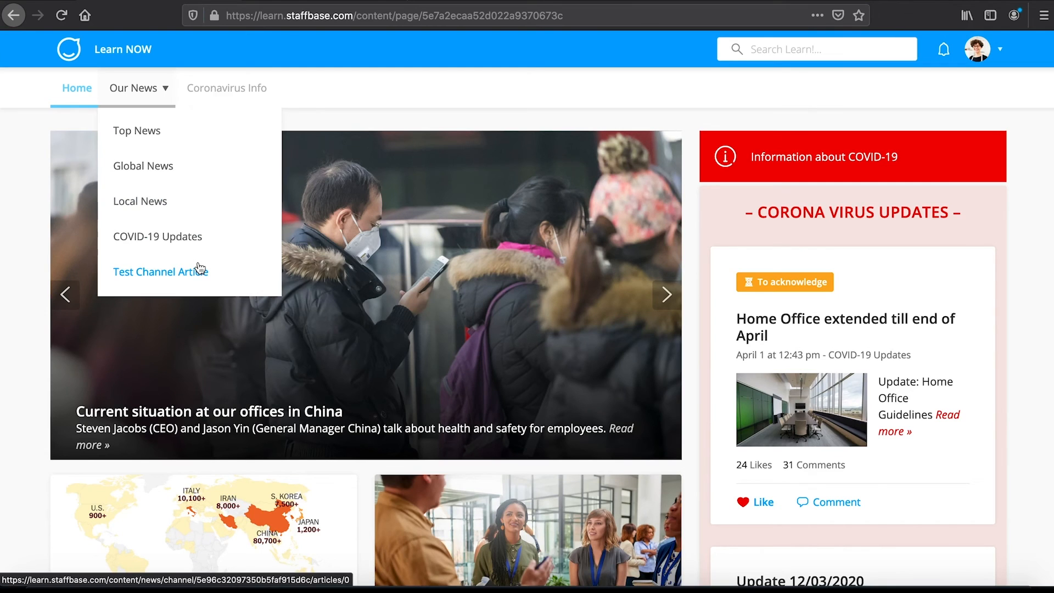
{"action": "left_click", "coordinate": [160, 271]}
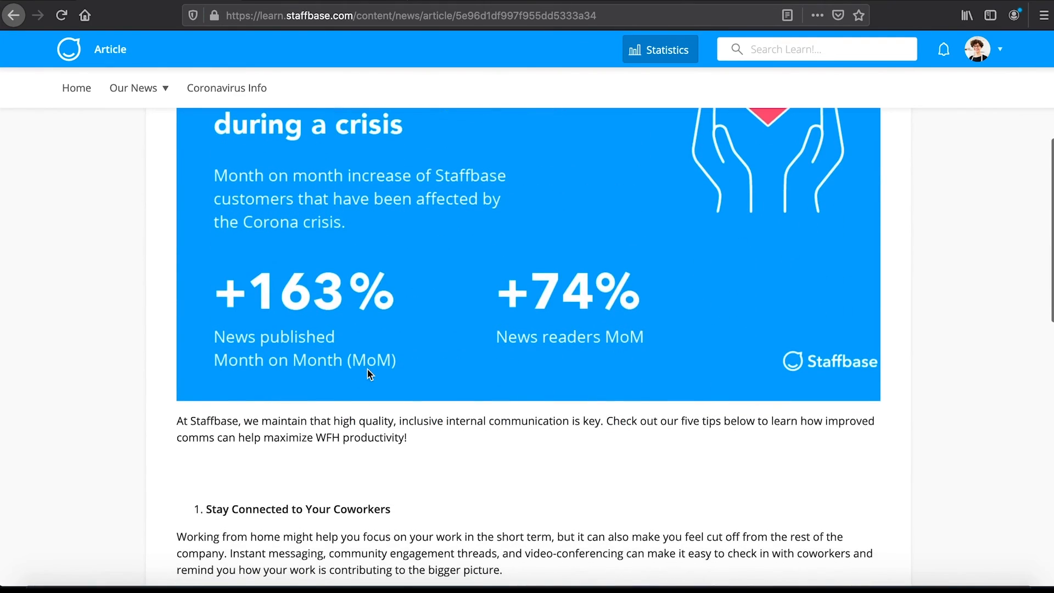
{"action": "scroll", "scroll_direction": "down", "scroll_amount": 3}
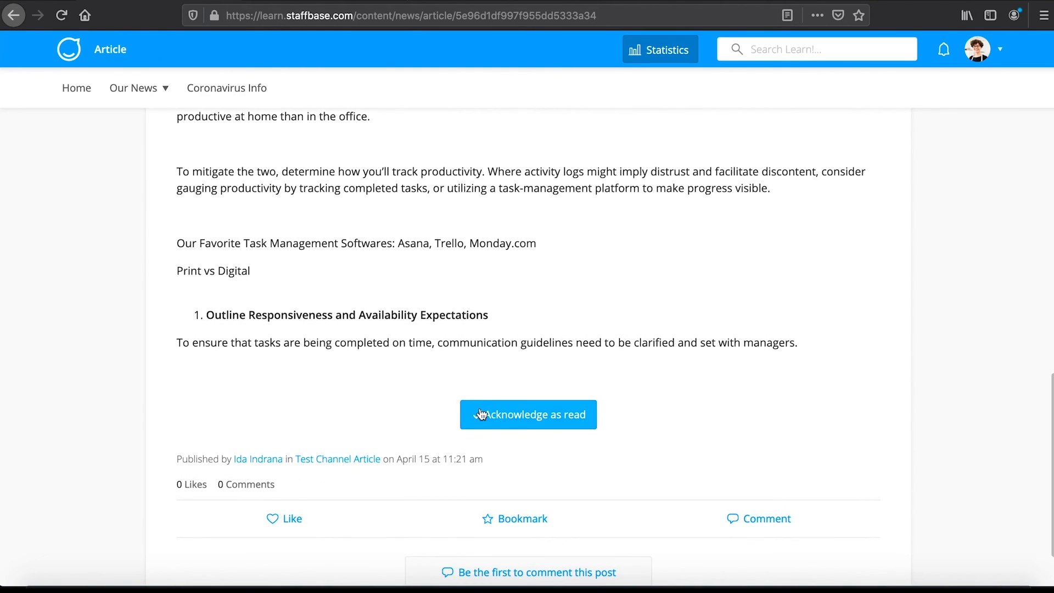
{"action": "left_click", "coordinate": [528, 414]}
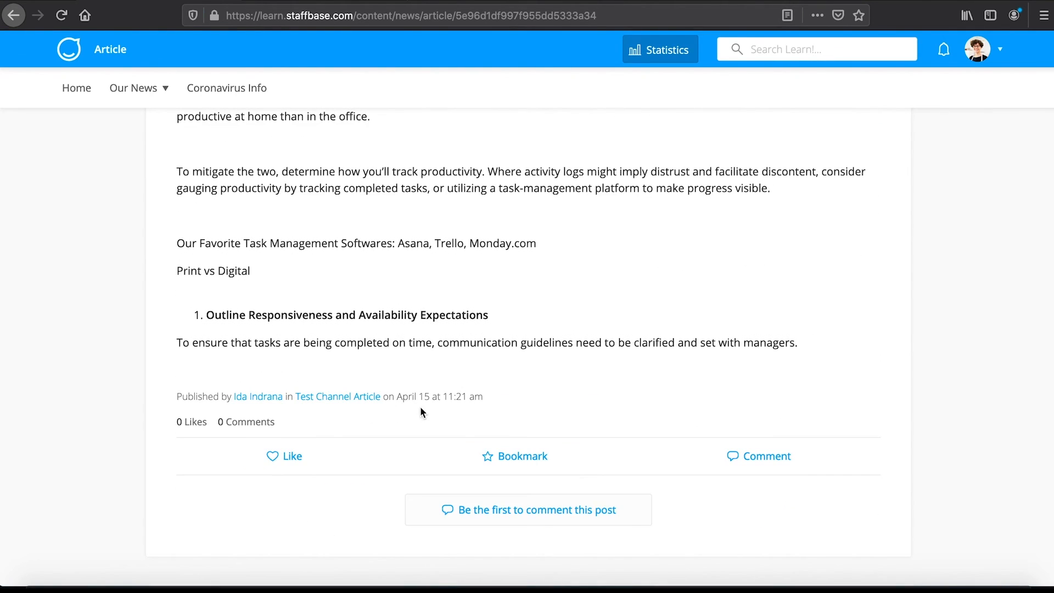
Return to the employee app home page
{"action": "scroll", "scroll_direction": "up", "scroll_amount": 3}
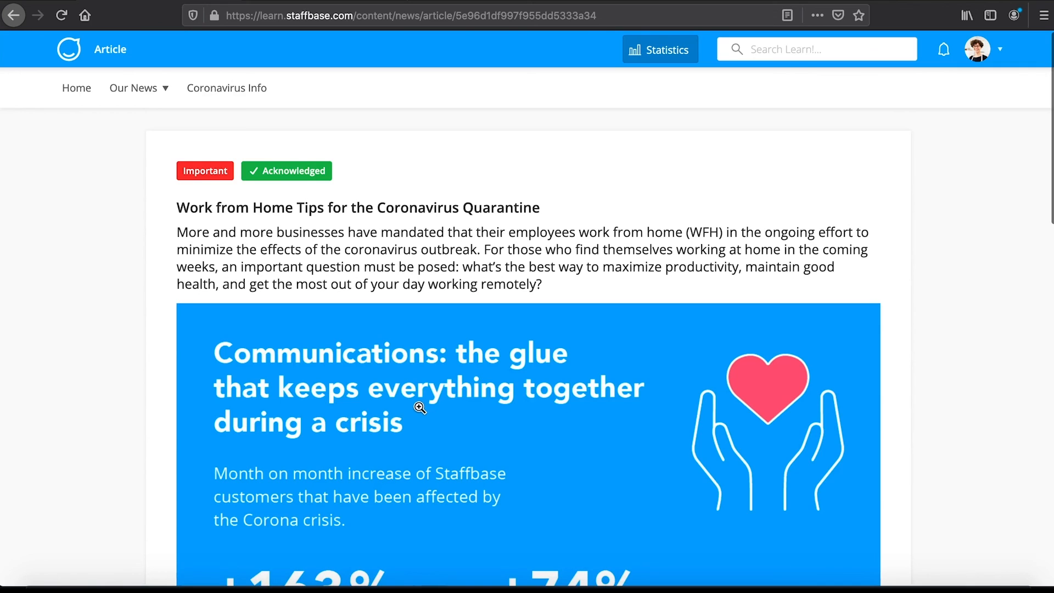
{"action": "left_click", "coordinate": [76, 88]}
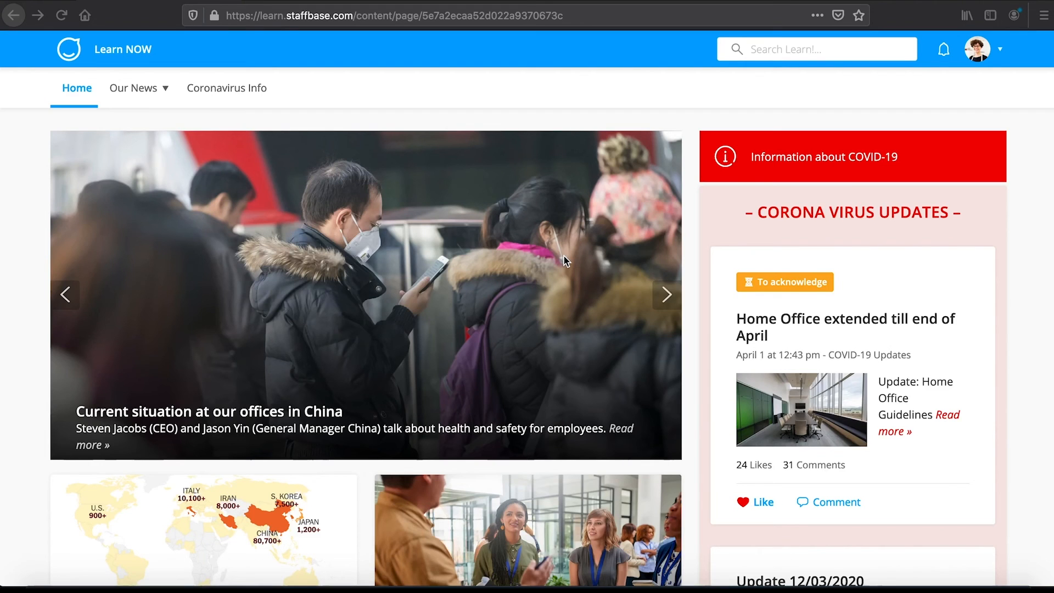